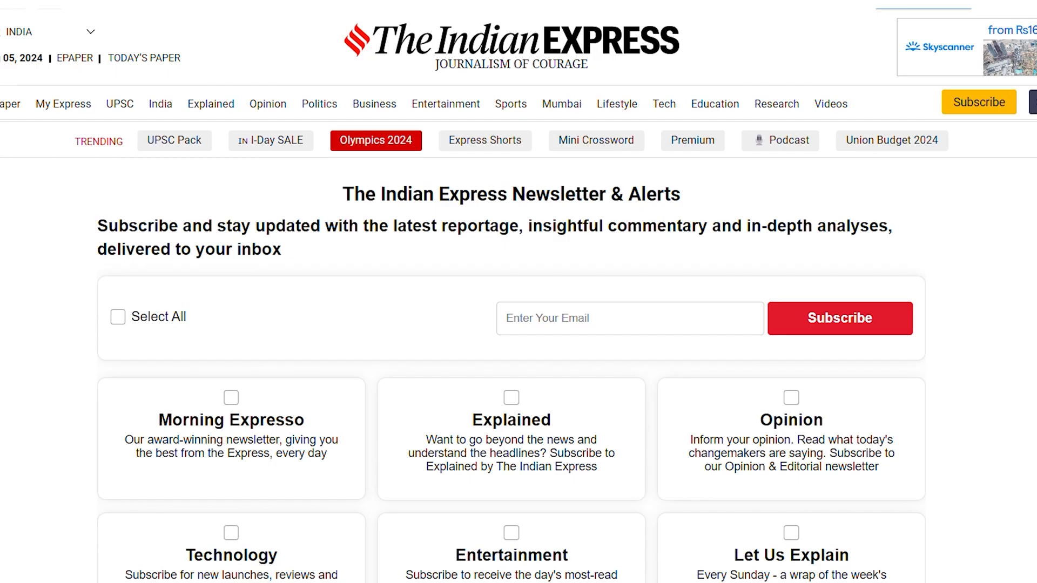
Step: Install and activate MC4WP: Mailchimp for WordPress from the marketplace and open its settings
{"action": "scroll", "scroll_direction": "down", "scroll_amount": 3}
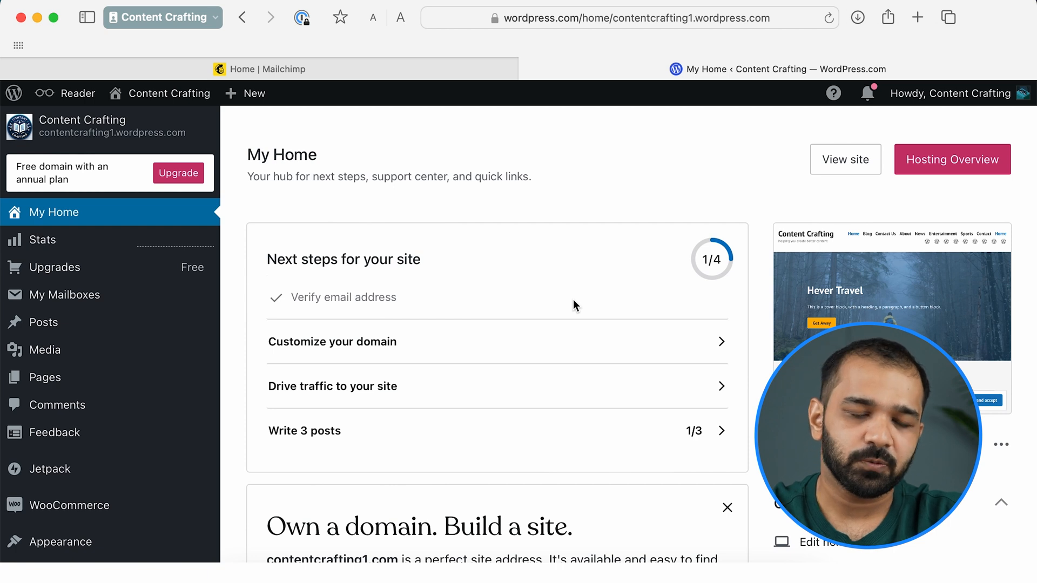
{"action": "scroll", "scroll_direction": "down", "scroll_amount": 3}
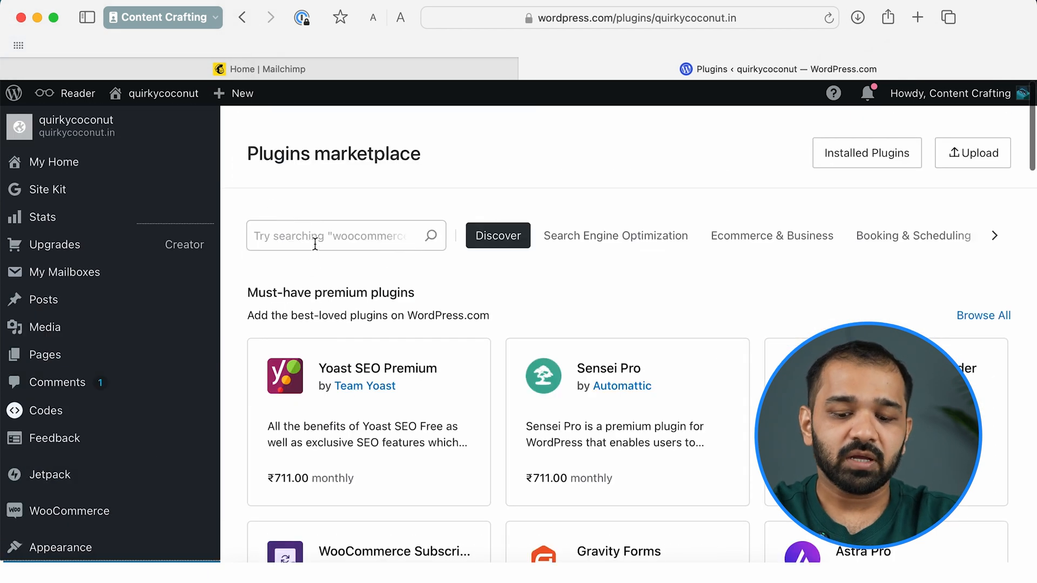
{"action": "type", "text": "M"}
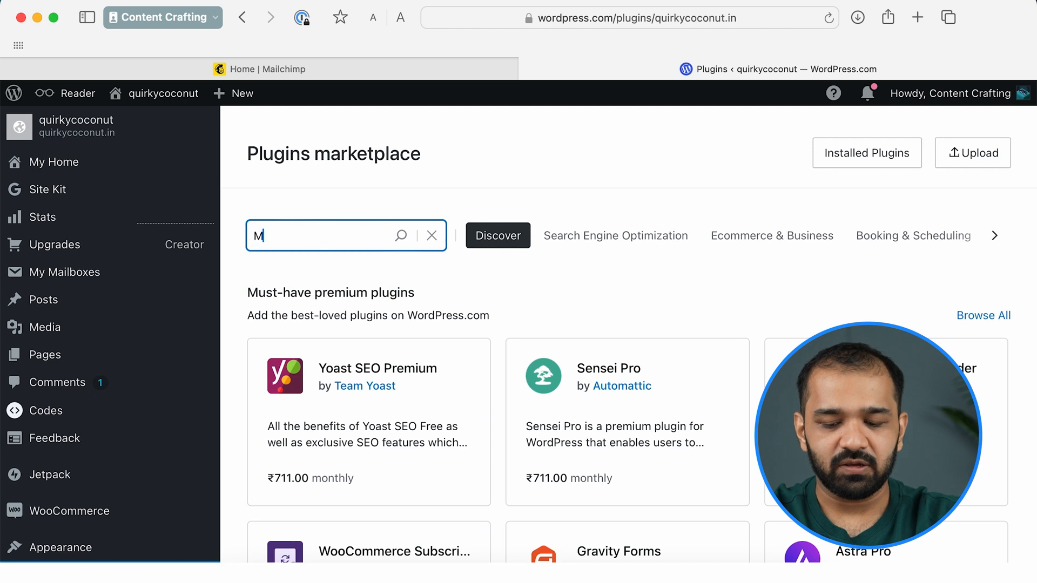
{"action": "type", "text": "MC4WP"}
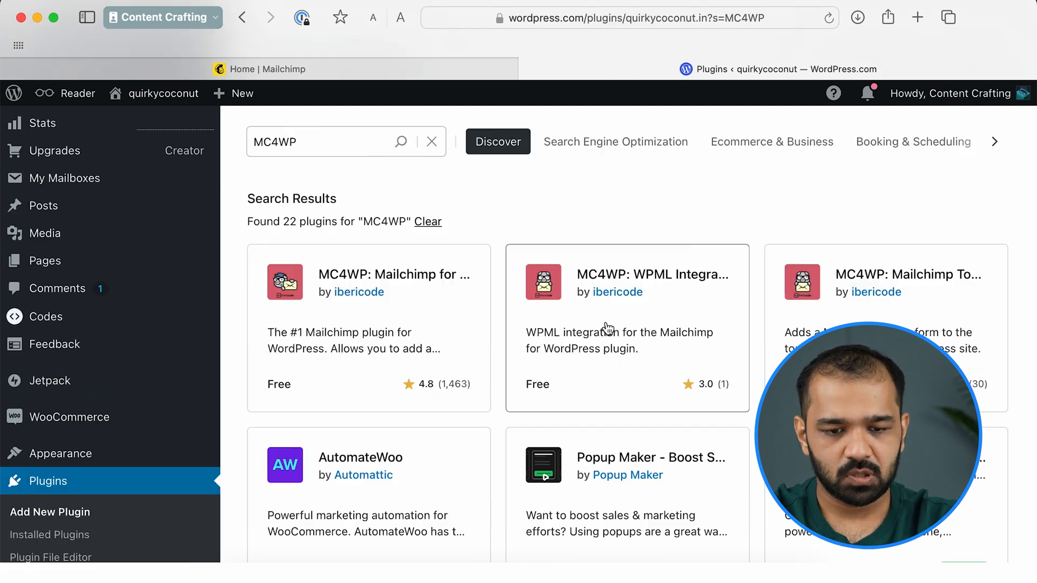
{"action": "left_click", "coordinate": [393, 274]}
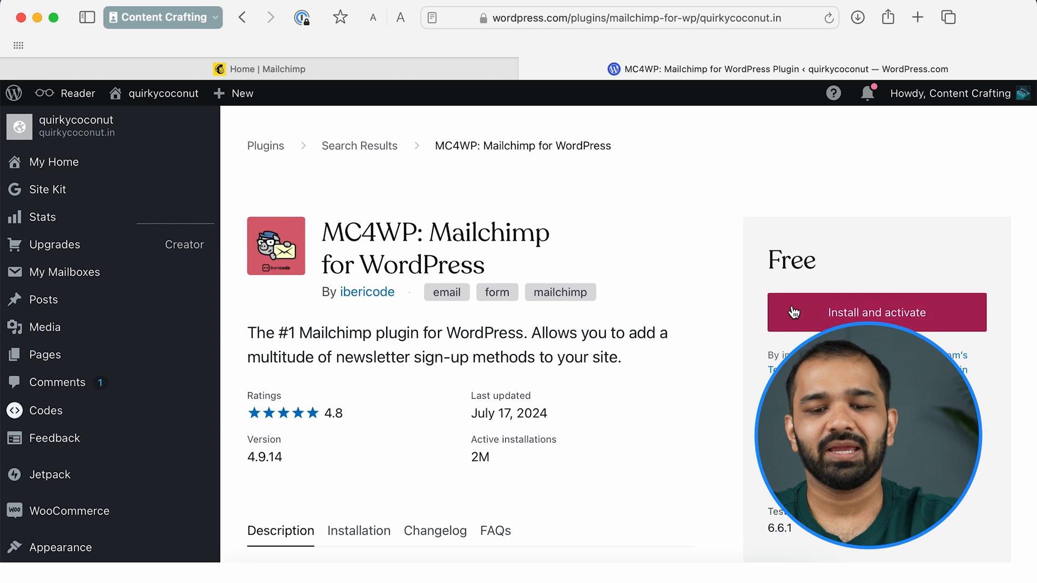
{"action": "left_click", "coordinate": [875, 312]}
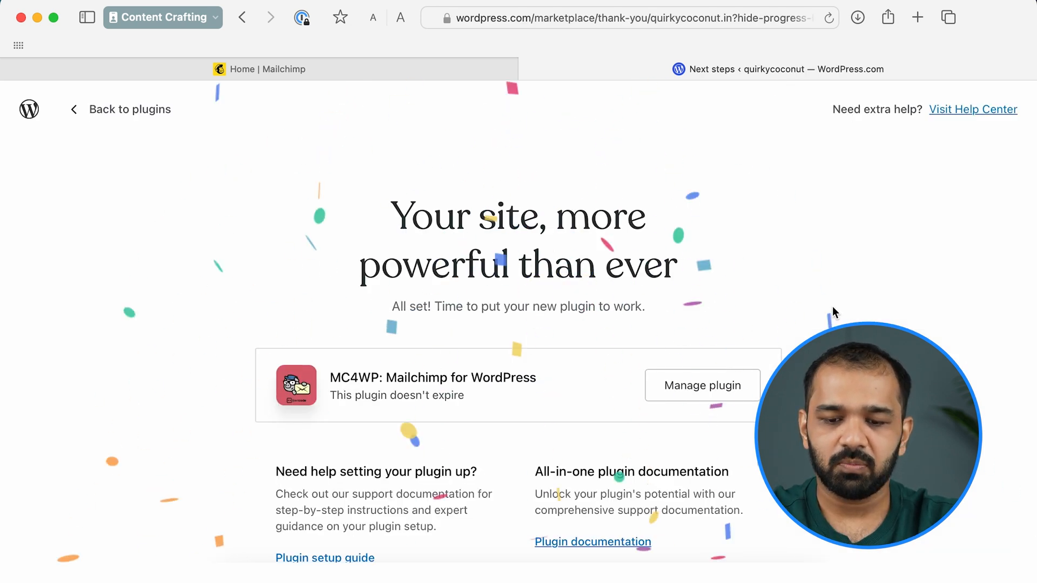
{"action": "left_click", "coordinate": [702, 385]}
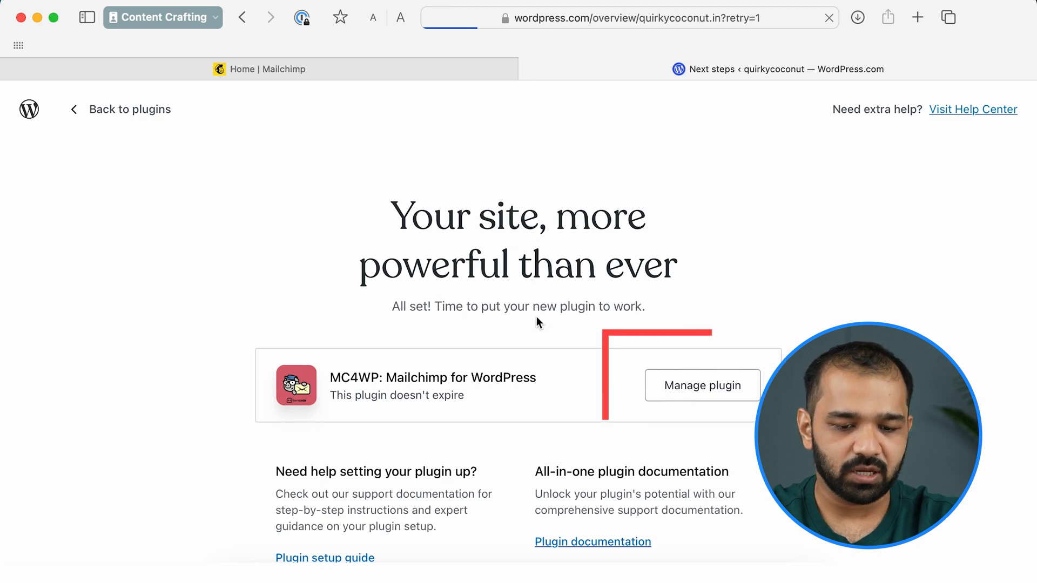
{"action": "left_click", "coordinate": [701, 386]}
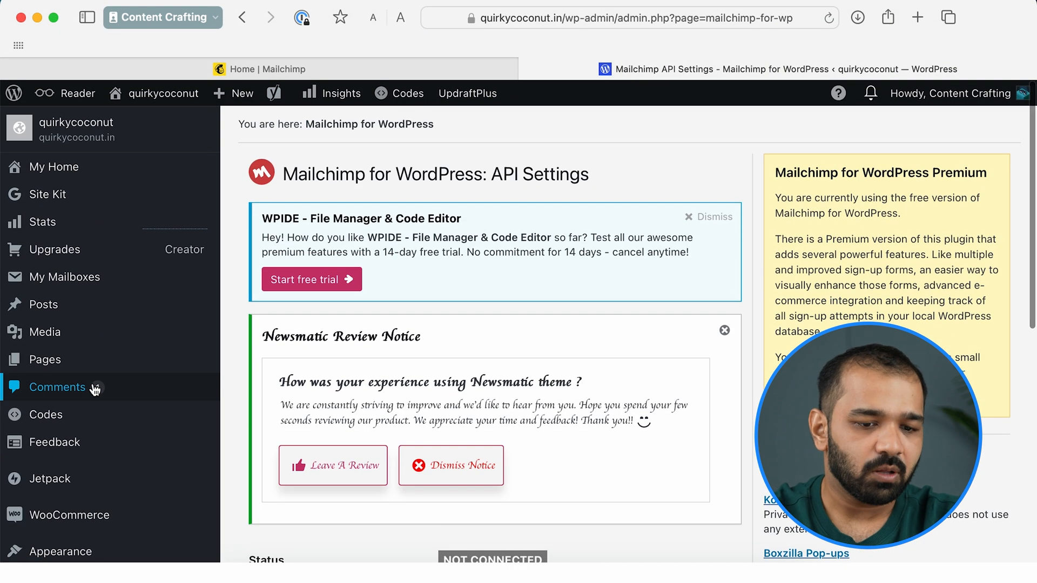
{"action": "scroll", "scroll_direction": "down", "scroll_amount": 3}
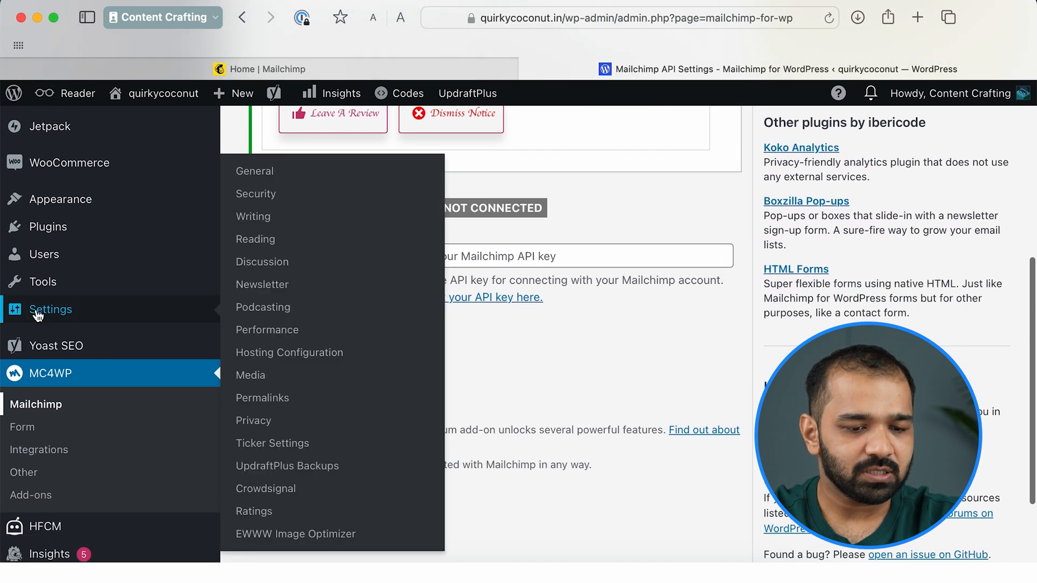
{"action": "mouse_move", "coordinate": [71, 382]}
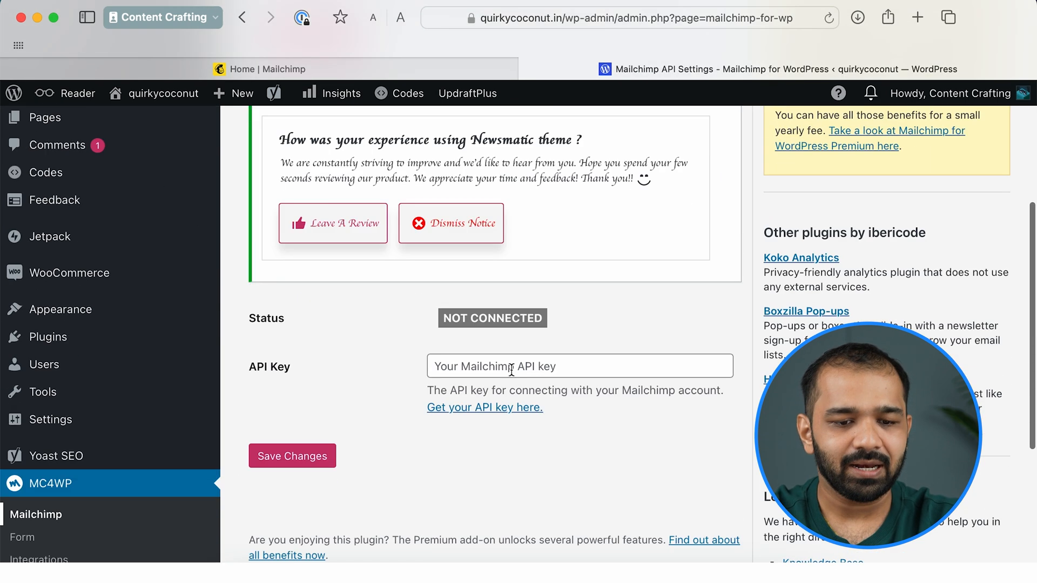
{"action": "scroll", "scroll_direction": "down", "scroll_amount": 3}
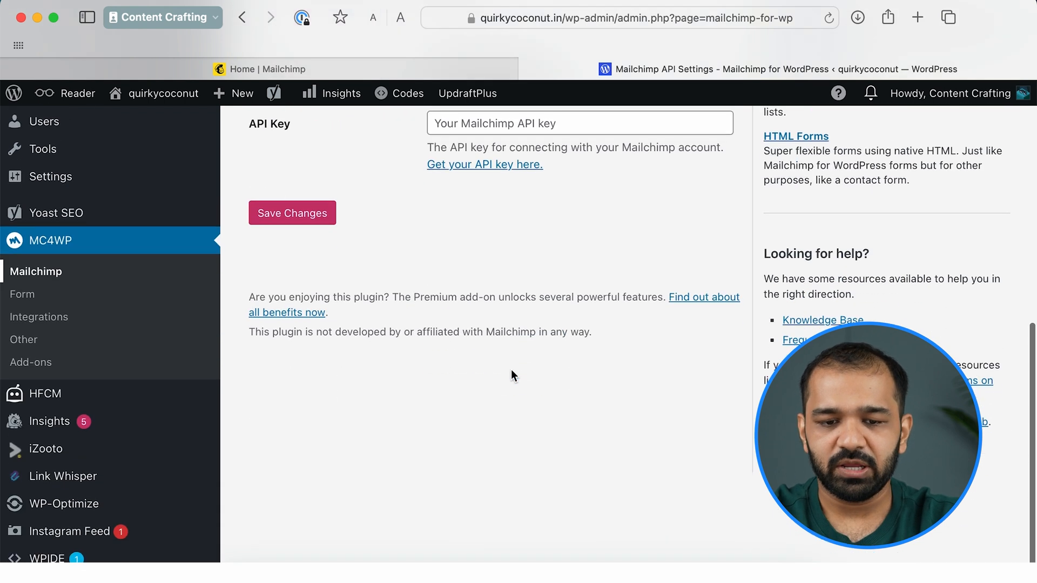
{"action": "scroll", "scroll_direction": "down", "scroll_amount": 3}
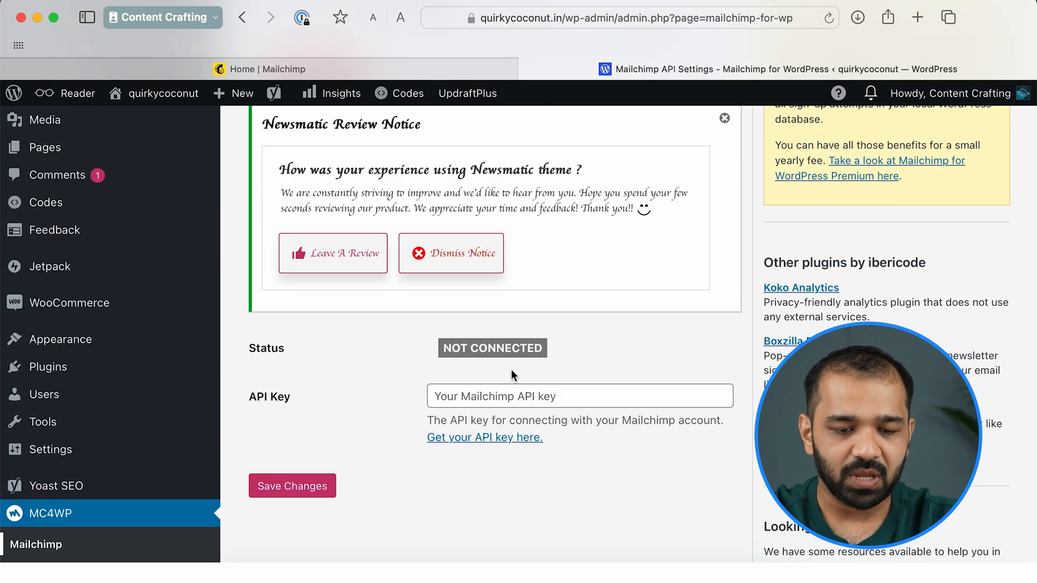
{"action": "mouse_move", "coordinate": [553, 412]}
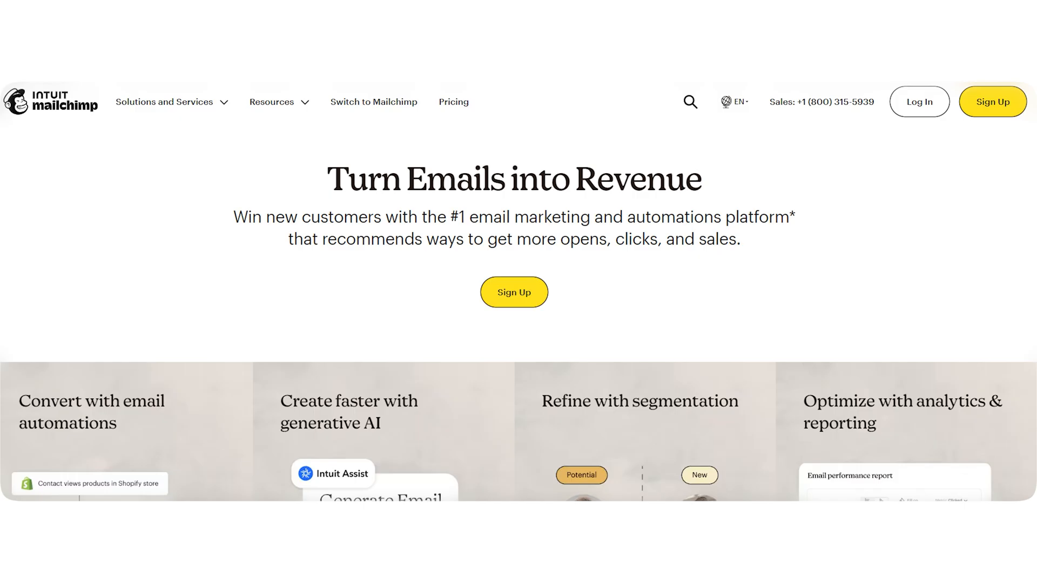
{"action": "scroll", "scroll_direction": "down", "scroll_amount": 3}
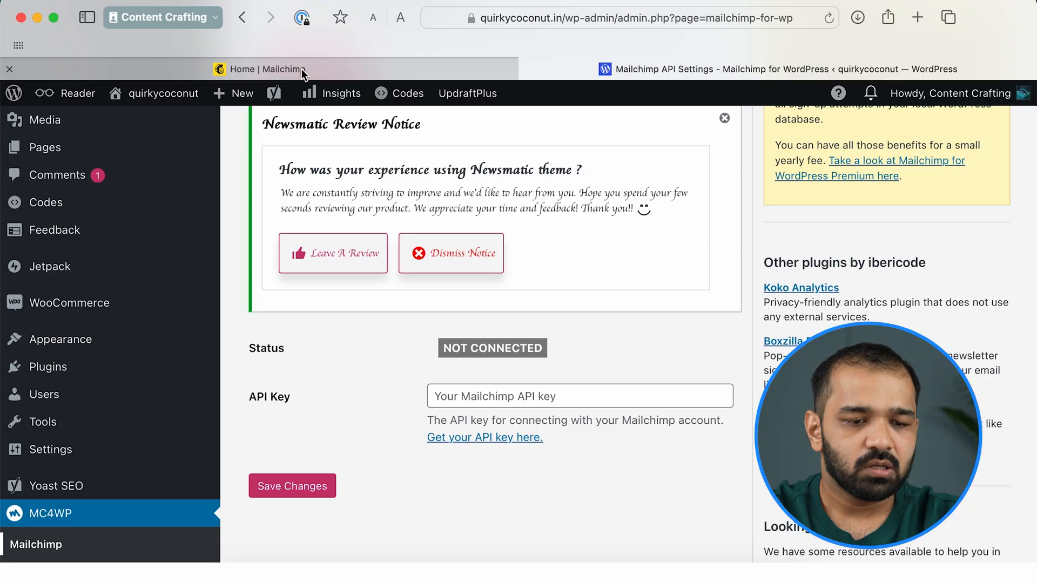
Step: Open the QuirkyCoconut account's Profile > Extras > API keys page, showing no active keys
{"action": "left_click", "coordinate": [268, 68]}
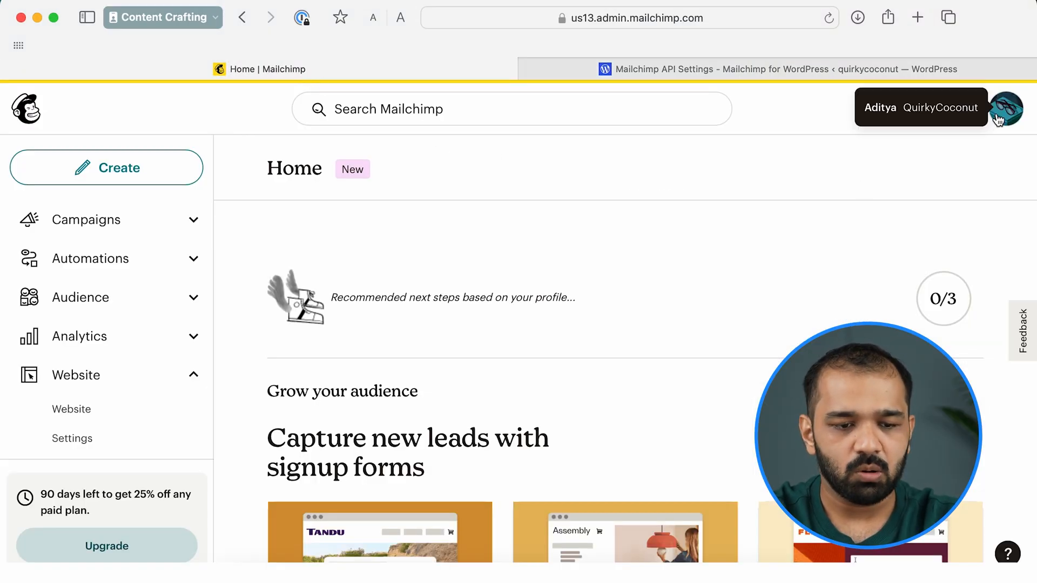
{"action": "left_click", "coordinate": [1005, 109]}
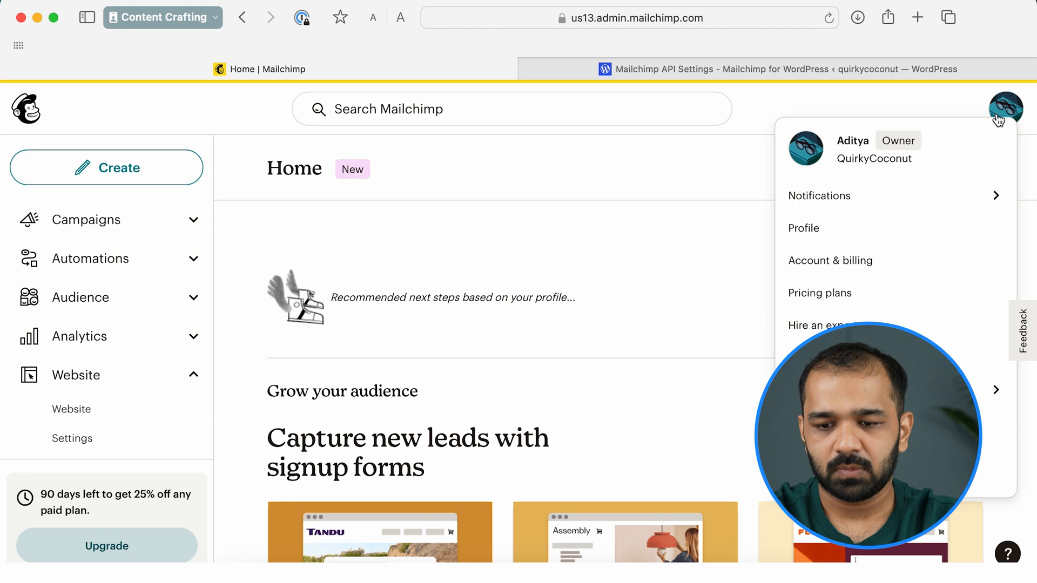
{"action": "mouse_move", "coordinate": [838, 237]}
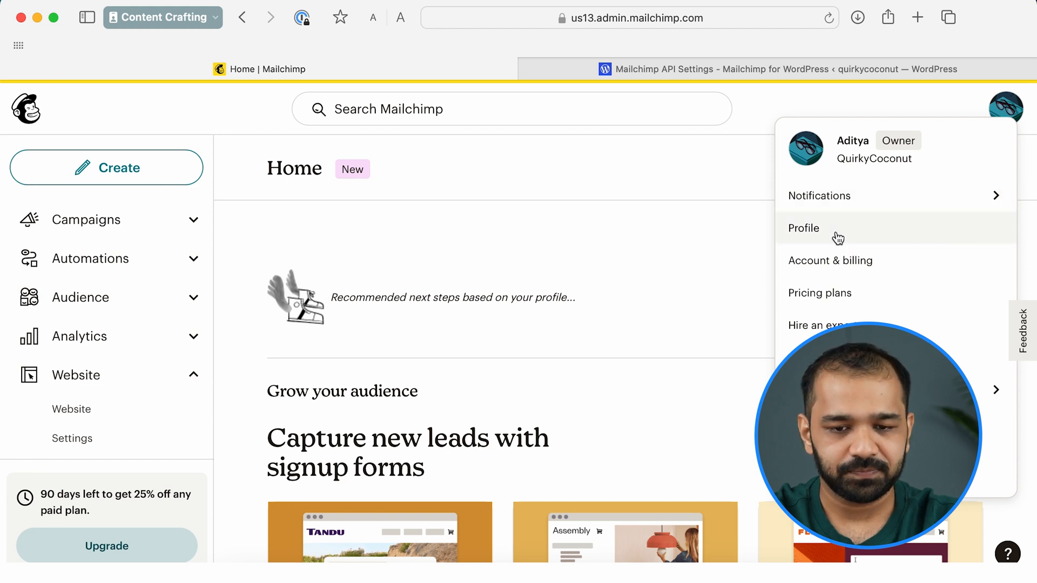
{"action": "left_click", "coordinate": [804, 228]}
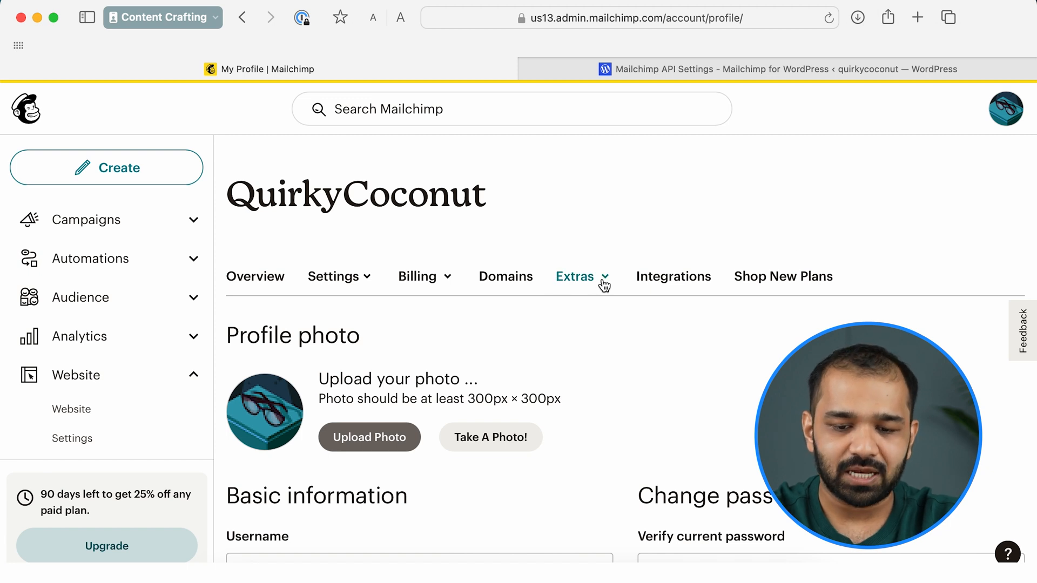
{"action": "left_click", "coordinate": [575, 277]}
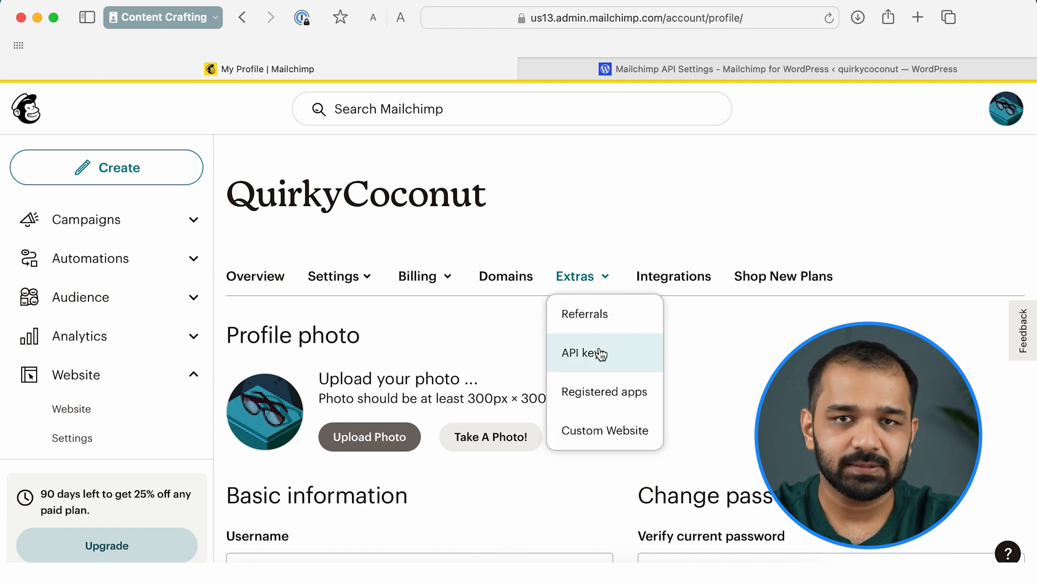
{"action": "left_click", "coordinate": [580, 353]}
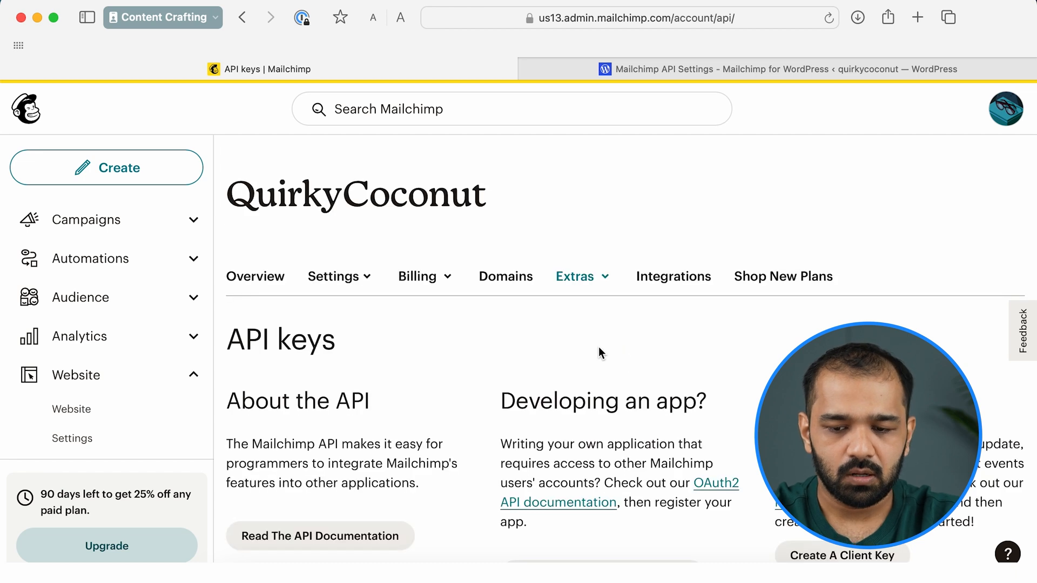
{"action": "scroll", "scroll_direction": "down", "scroll_amount": 3}
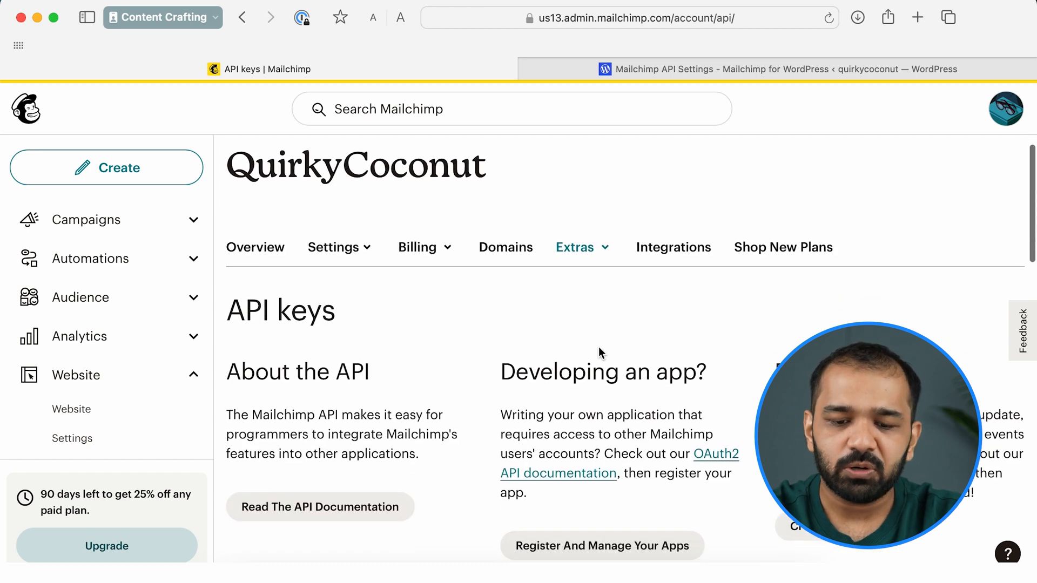
{"action": "scroll", "scroll_direction": "down", "scroll_amount": 3}
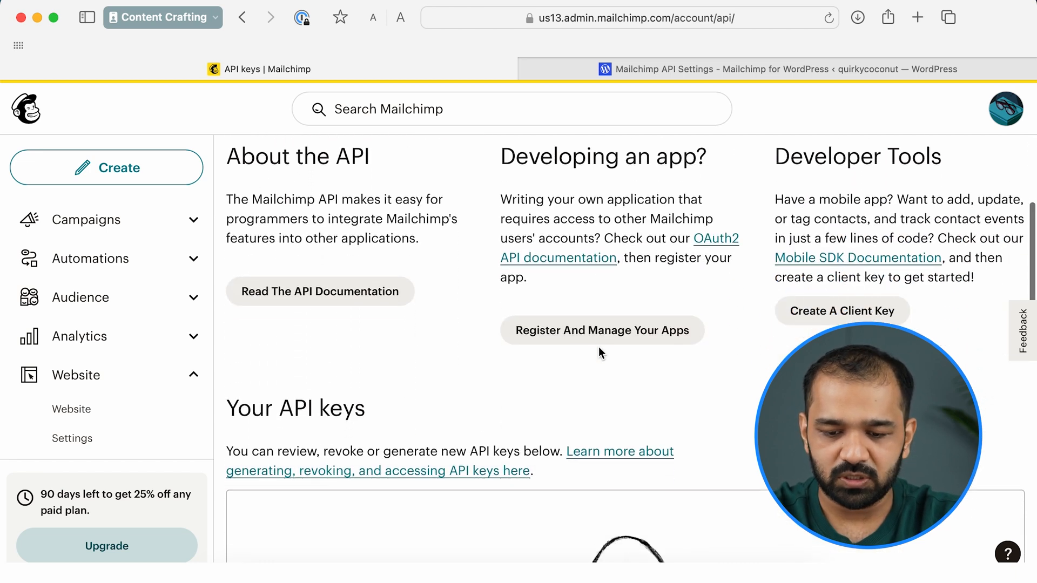
{"action": "scroll", "scroll_direction": "down", "scroll_amount": 3}
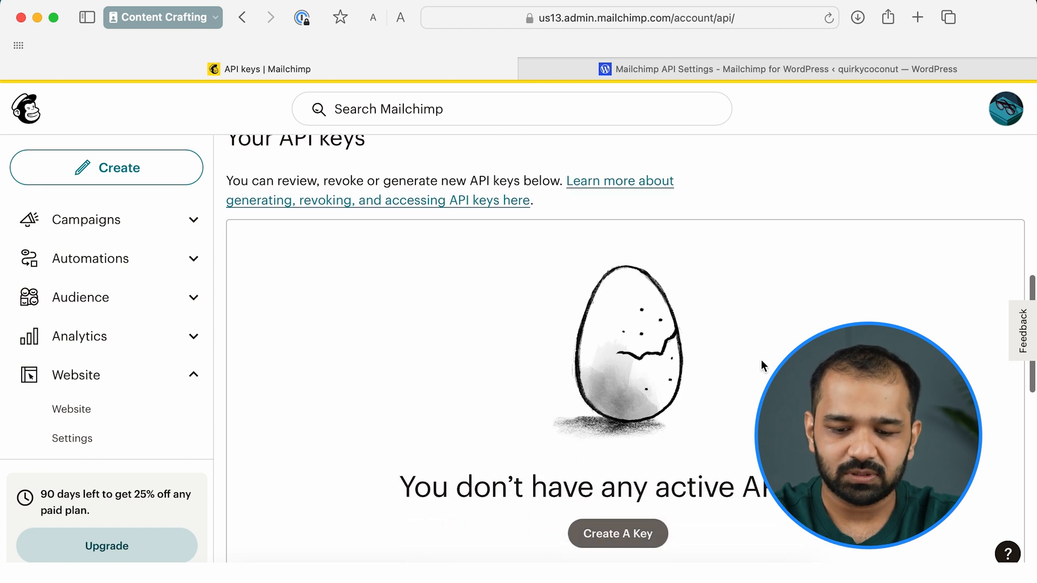
{"action": "mouse_move", "coordinate": [722, 374]}
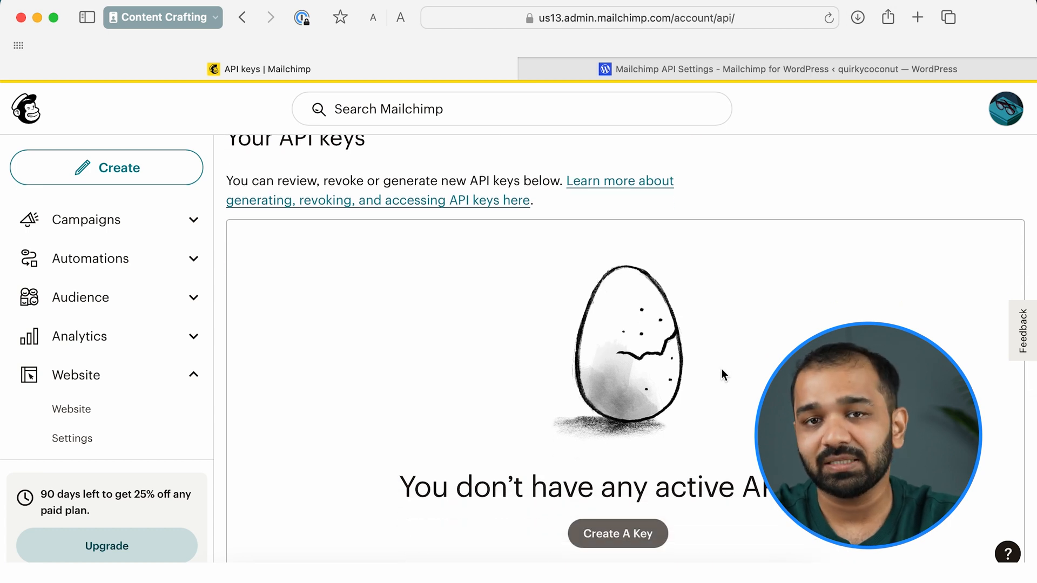
{"action": "scroll", "scroll_direction": "down", "scroll_amount": 3}
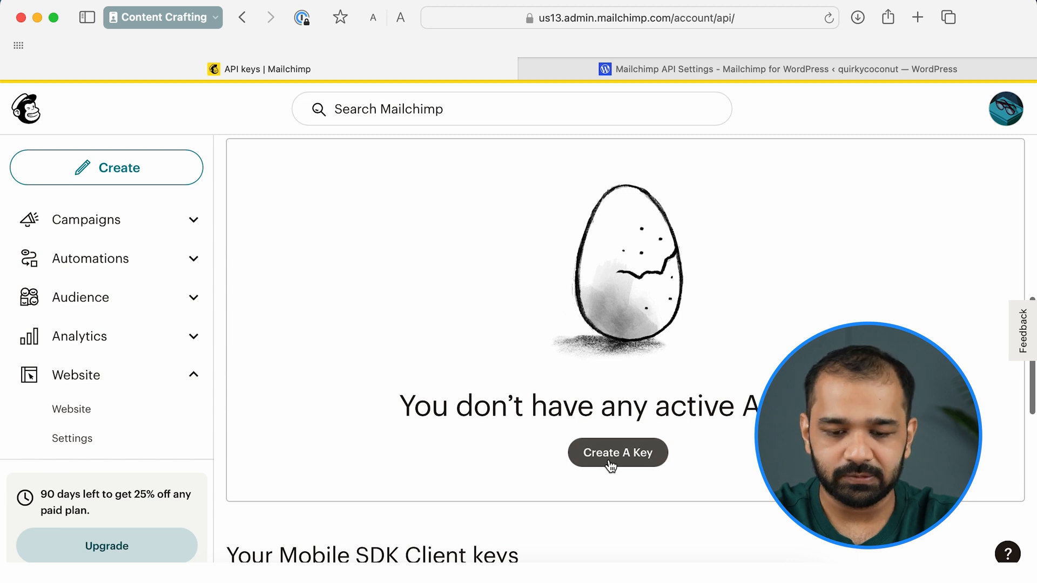
Step: Create a Mailchimp API key named 'QuirkyCoconut' and copy it to the clipboard
{"action": "left_click", "coordinate": [616, 452]}
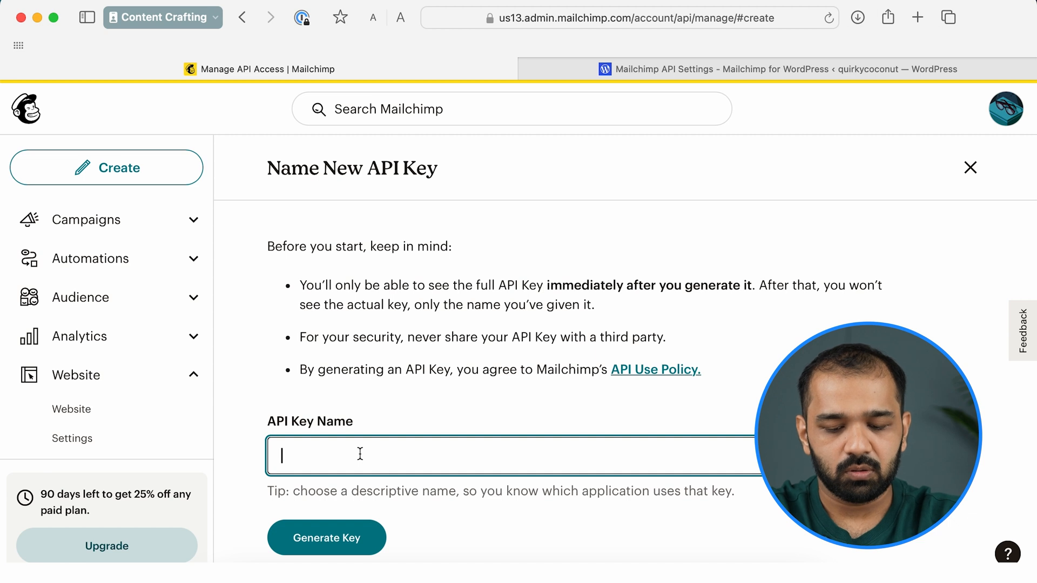
{"action": "type", "text": "QuirkyCoc"}
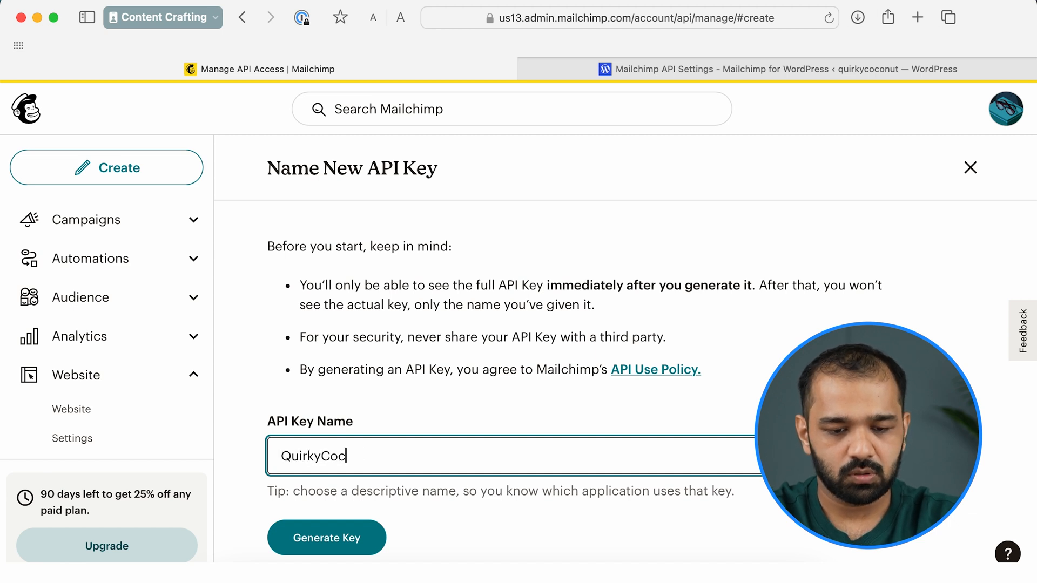
{"action": "type", "text": "on"}
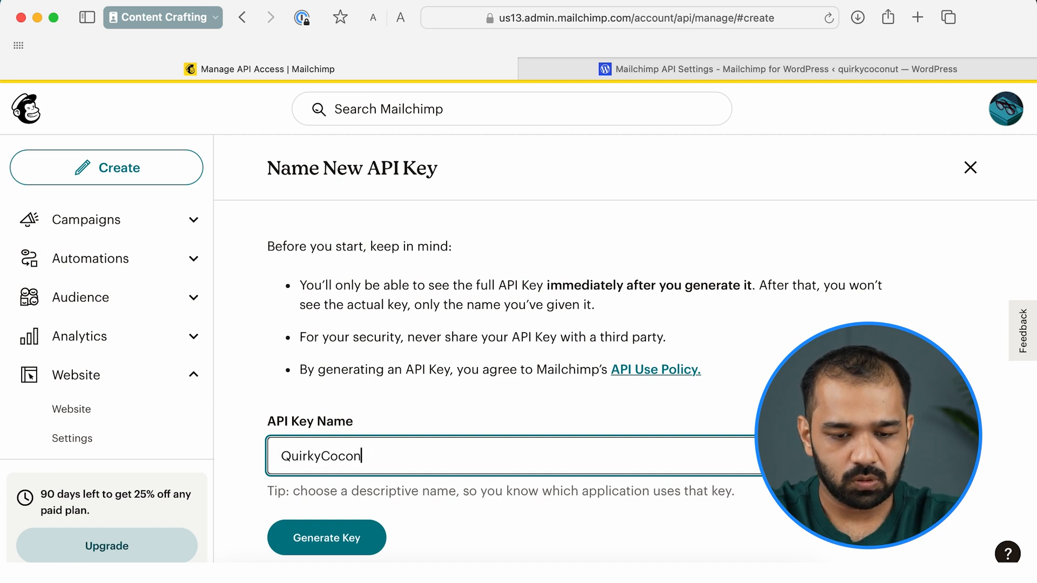
{"action": "type", "text": "ut"}
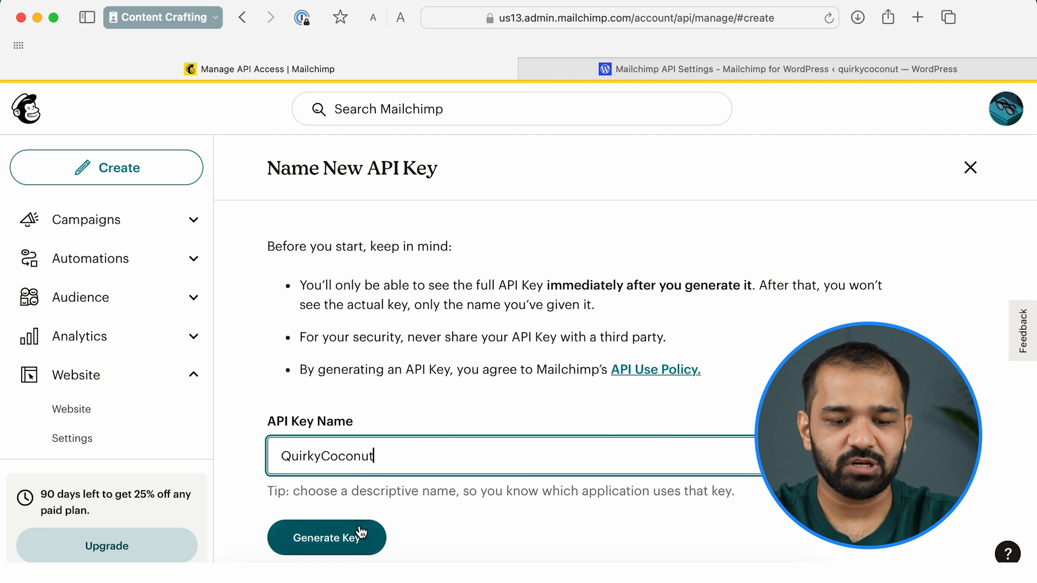
{"action": "left_click", "coordinate": [327, 538]}
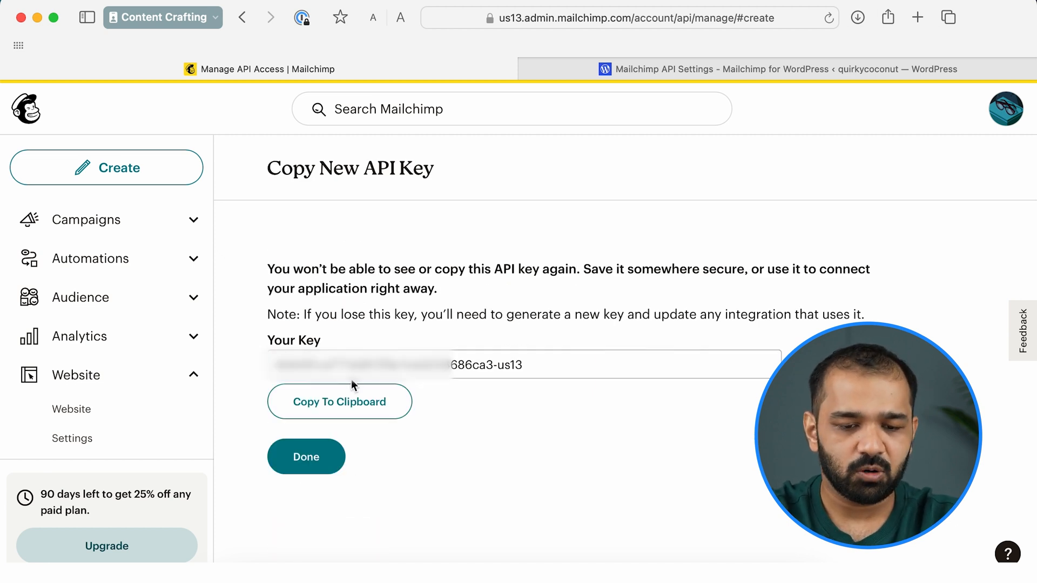
{"action": "left_click", "coordinate": [340, 401]}
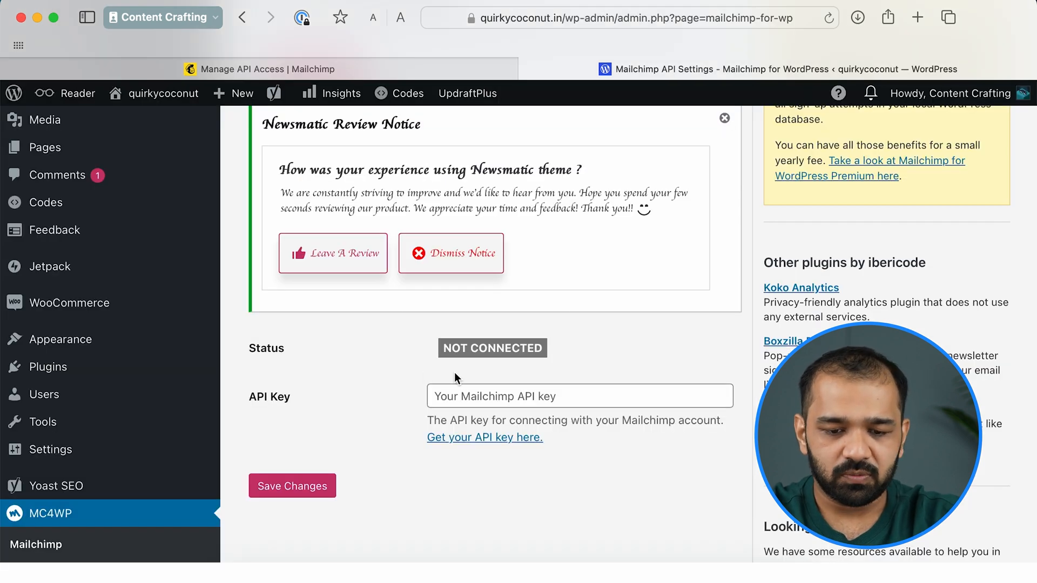
{"action": "left_click", "coordinate": [579, 395]}
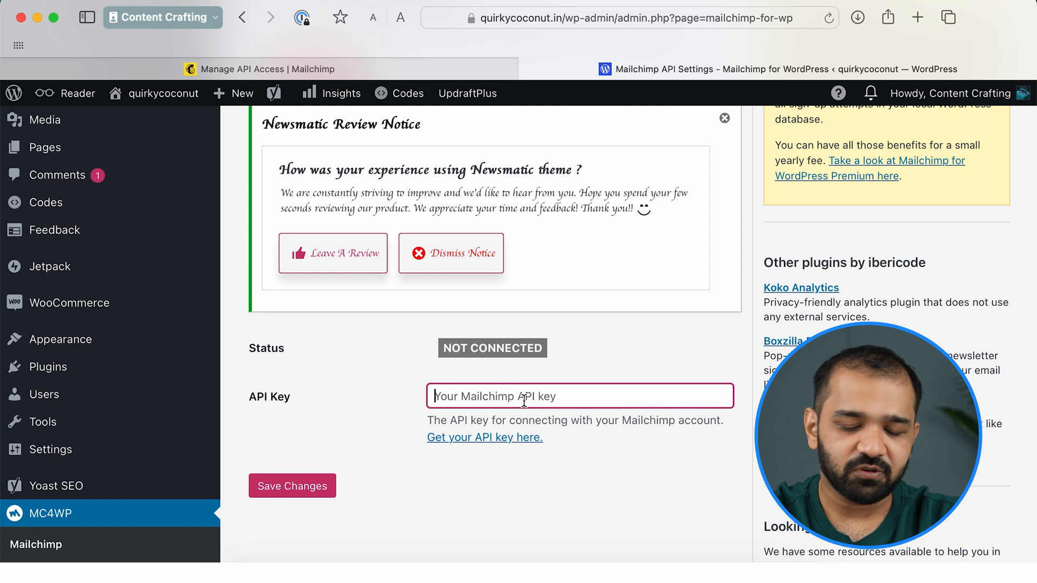
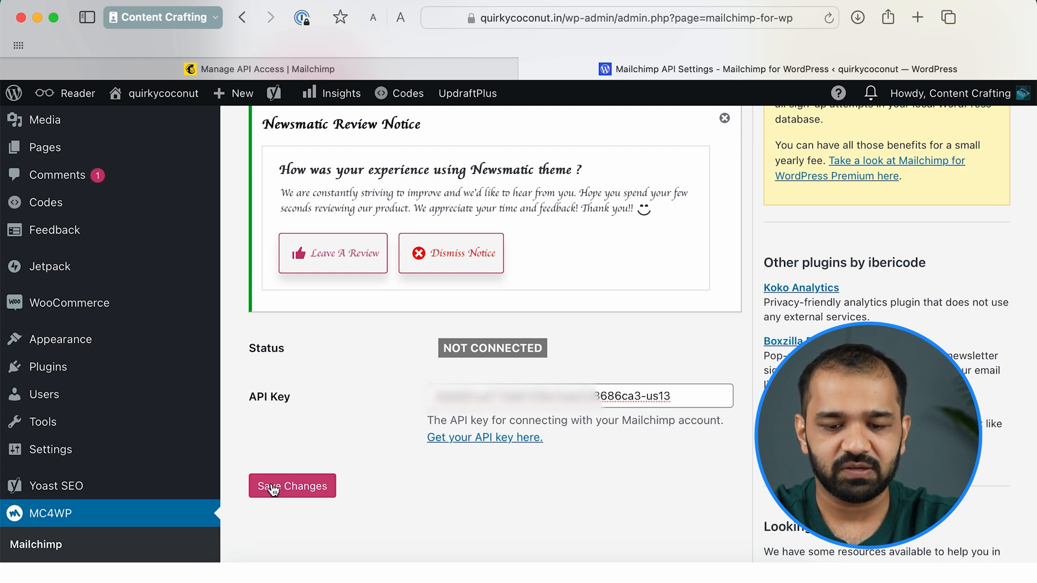
{"action": "left_click", "coordinate": [292, 486]}
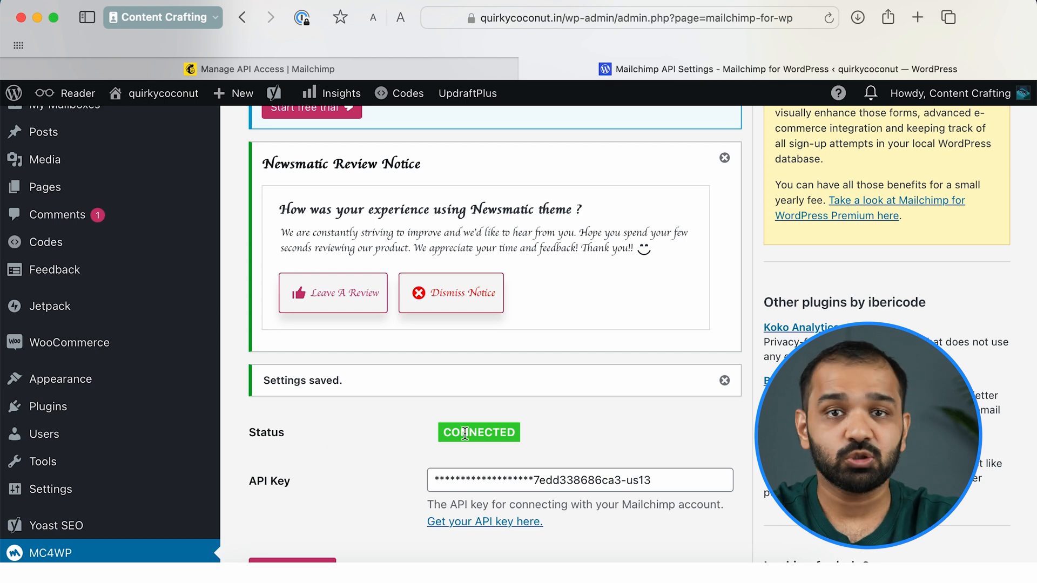
{"action": "scroll", "scroll_direction": "down", "scroll_amount": 3}
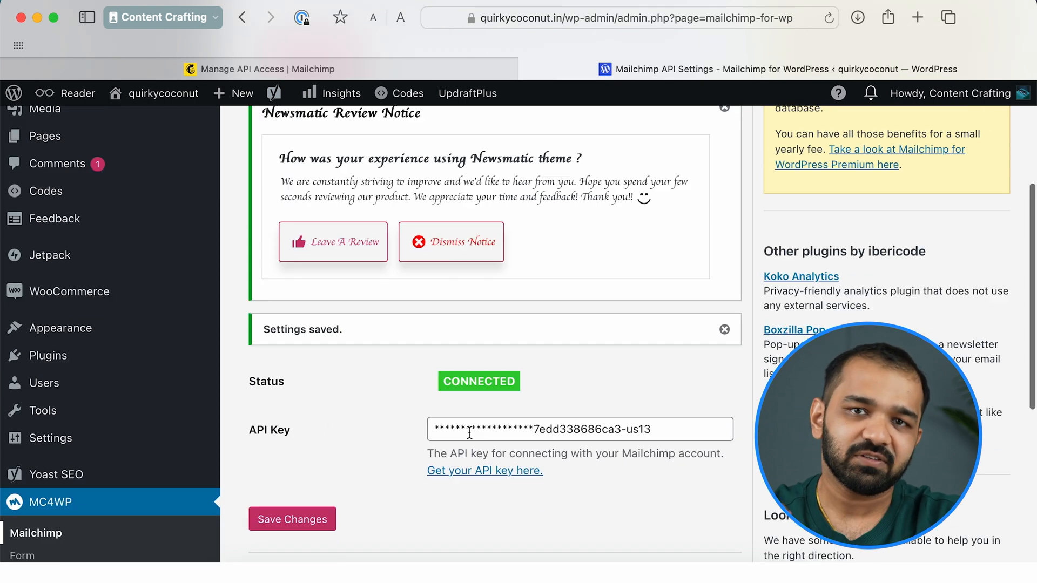
{"action": "scroll", "scroll_direction": "down", "scroll_amount": 3}
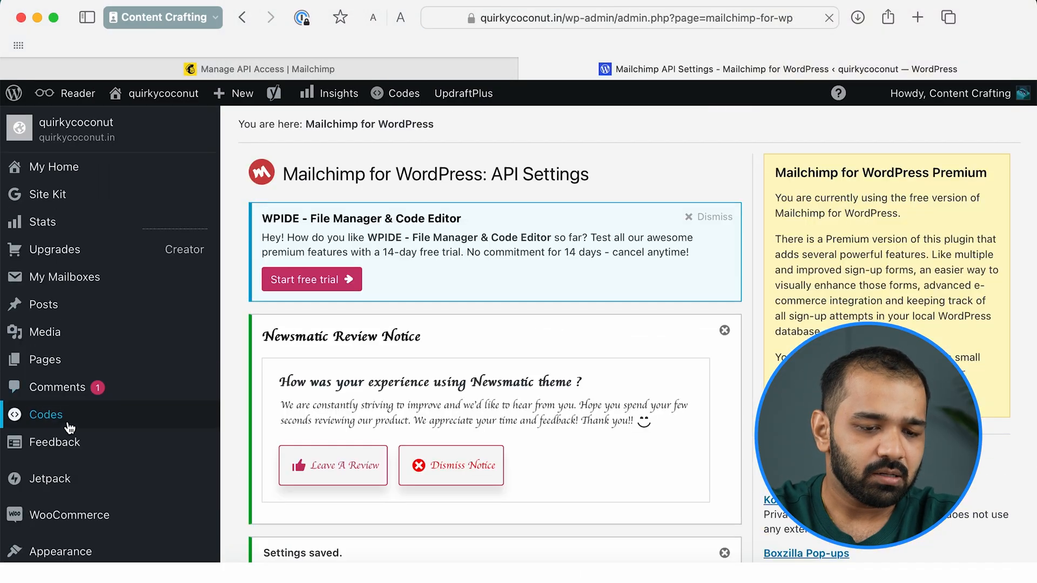
{"action": "scroll", "scroll_direction": "down", "scroll_amount": 3}
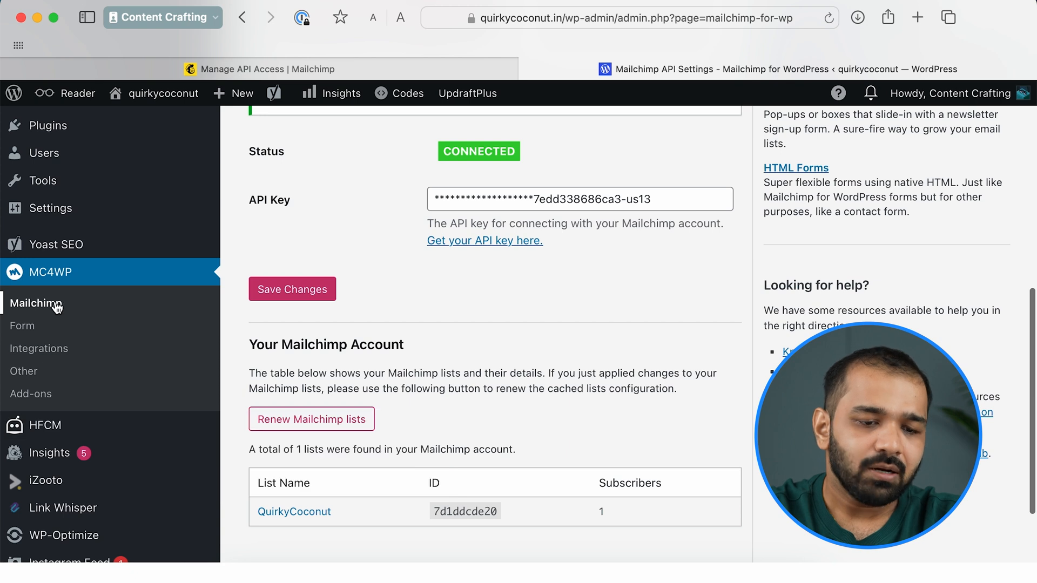
{"action": "mouse_move", "coordinate": [53, 291]}
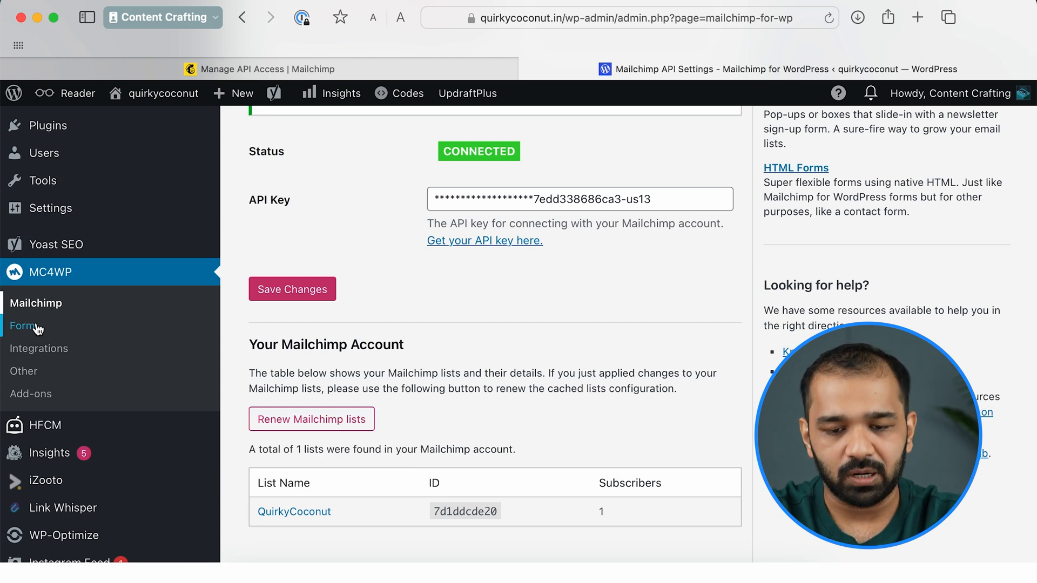
Step: Start a new MC4WP form named 'Quirky Email List' subscribing to the QuirkyCoconut list
{"action": "left_click", "coordinate": [24, 327]}
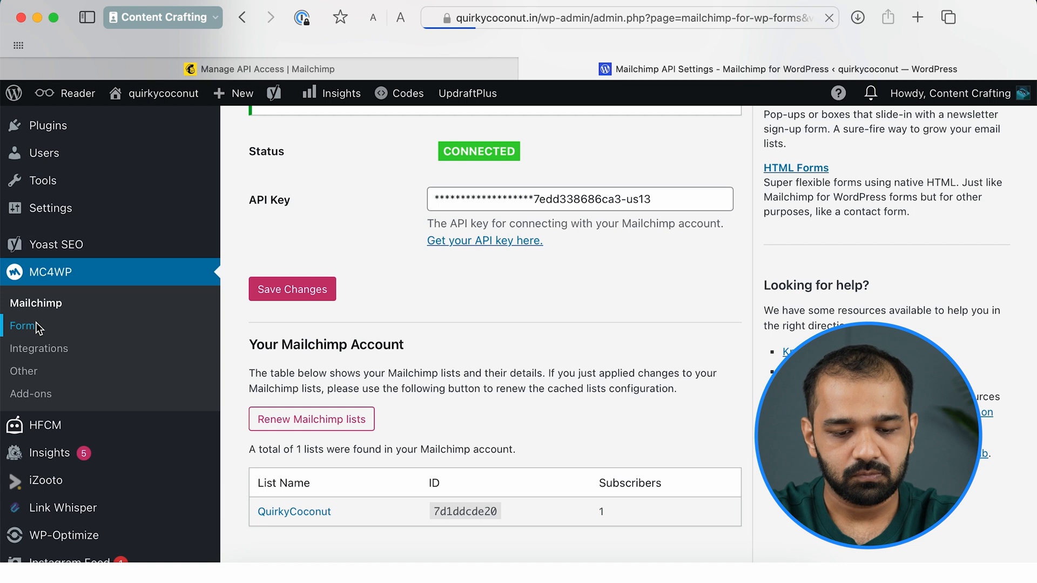
{"action": "left_click", "coordinate": [23, 326]}
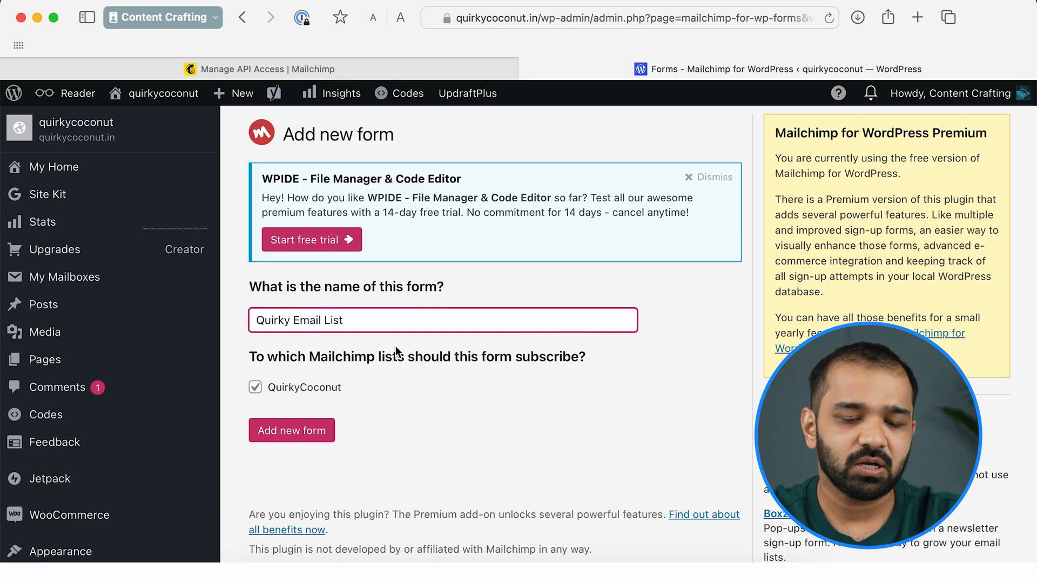
{"action": "scroll", "scroll_direction": "down", "scroll_amount": 3}
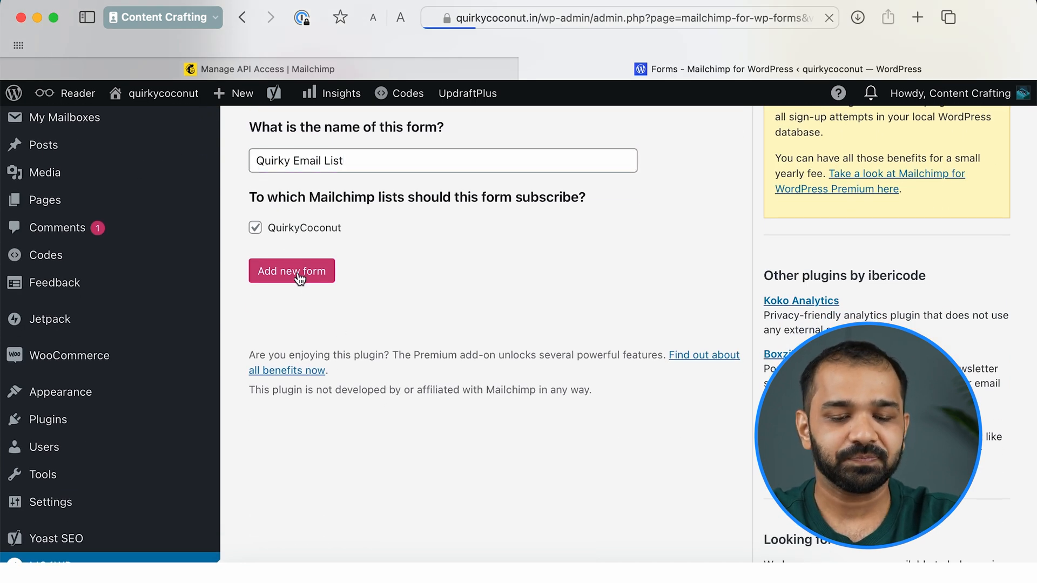
Step: Add the Quirky Email List form and view its Fields tab, shortcode and preview
{"action": "left_click", "coordinate": [292, 271]}
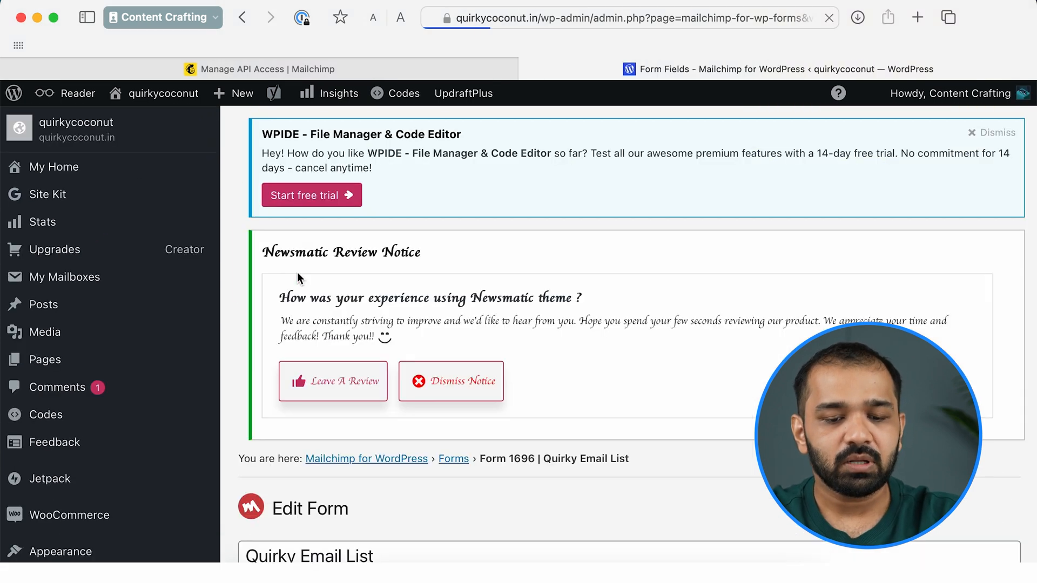
{"action": "scroll", "scroll_direction": "down", "scroll_amount": 3}
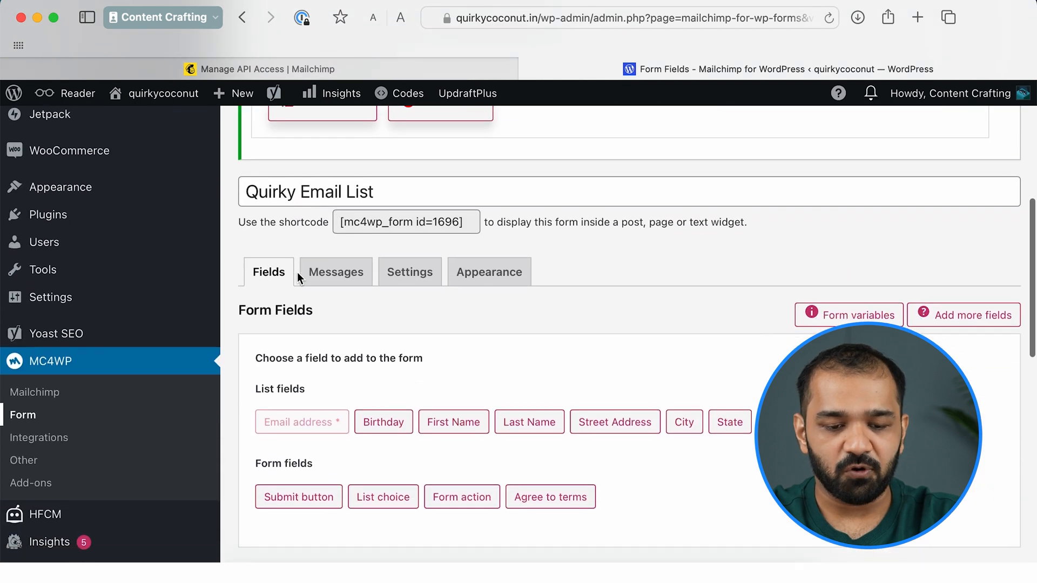
{"action": "scroll", "scroll_direction": "down", "scroll_amount": 3}
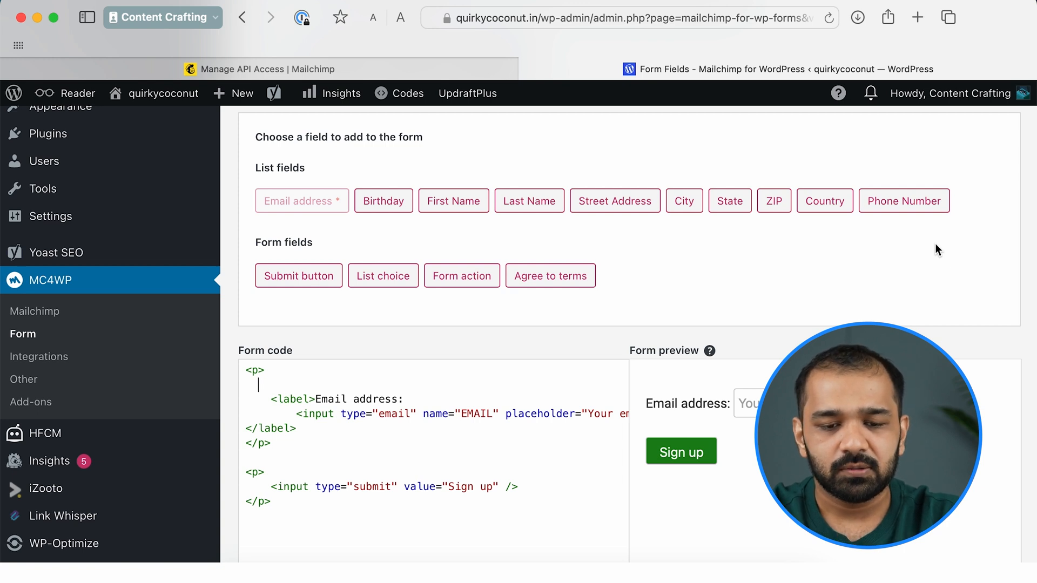
Step: Add a required First Name field with placeholder 'Enter Your Name' above the email field
{"action": "left_click", "coordinate": [453, 201]}
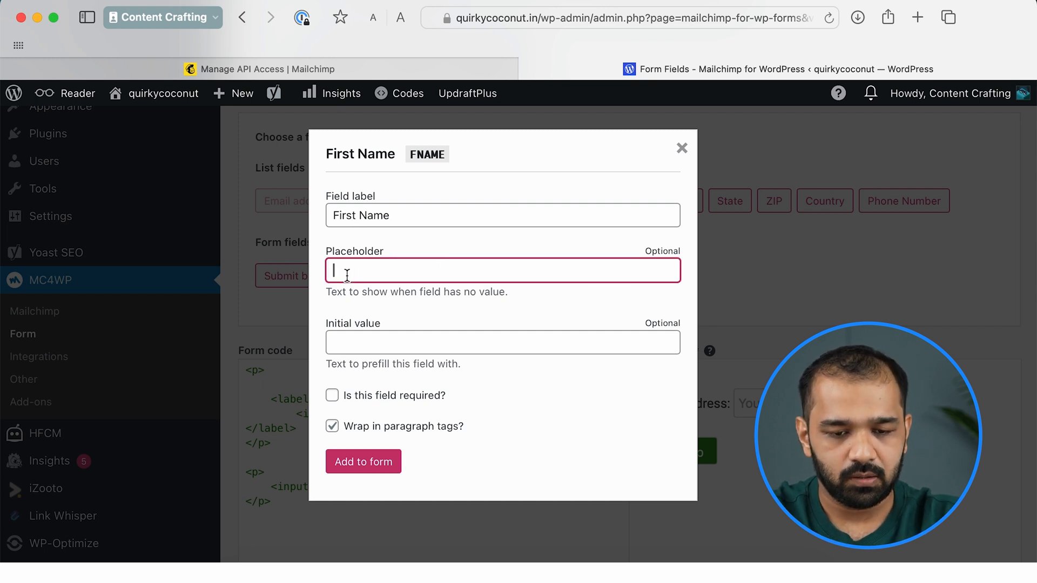
{"action": "type", "text": "Enter"}
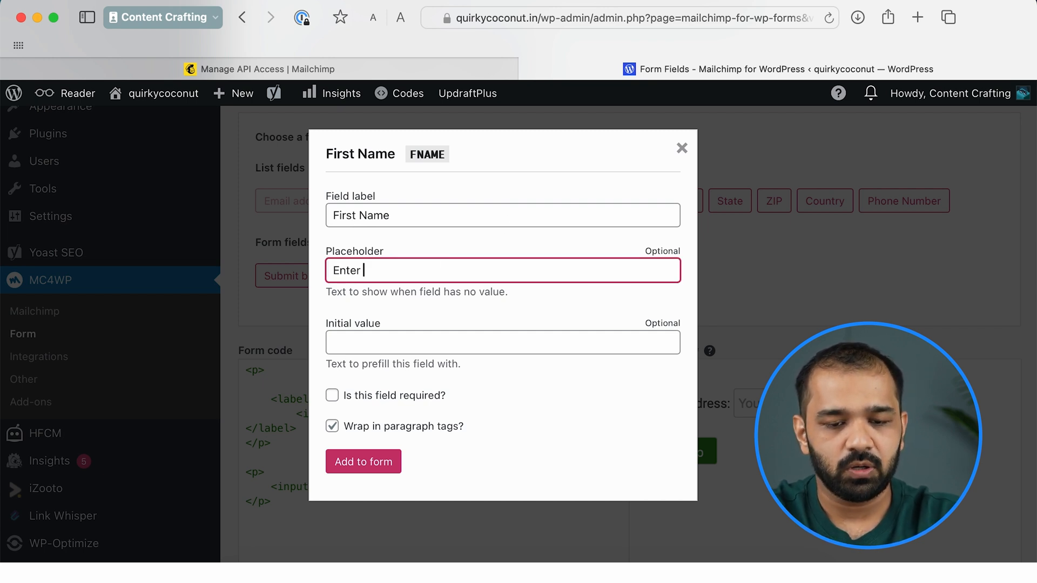
{"action": "type", "text": "Your Name"}
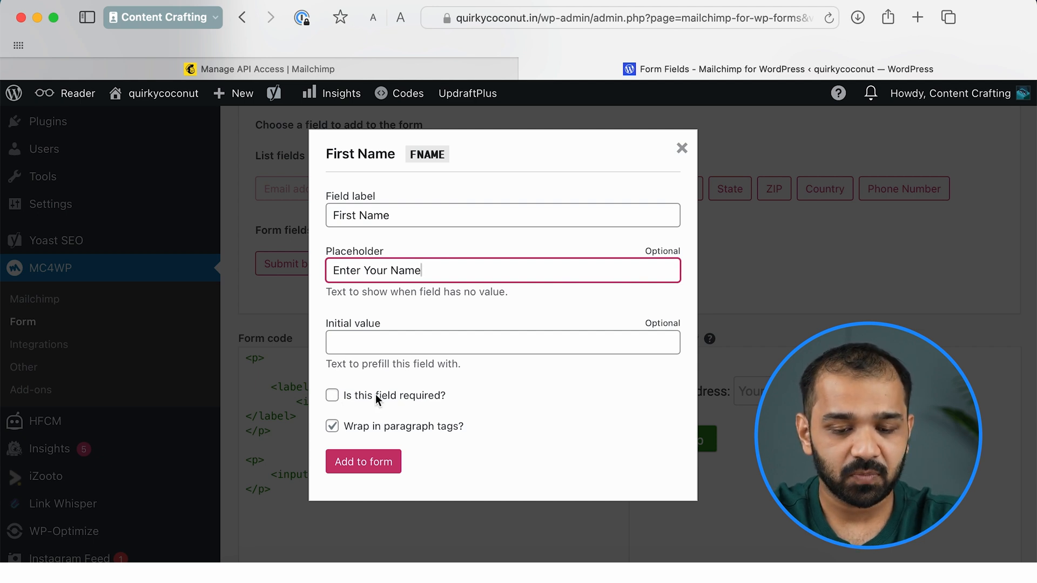
{"action": "mouse_move", "coordinate": [409, 436]}
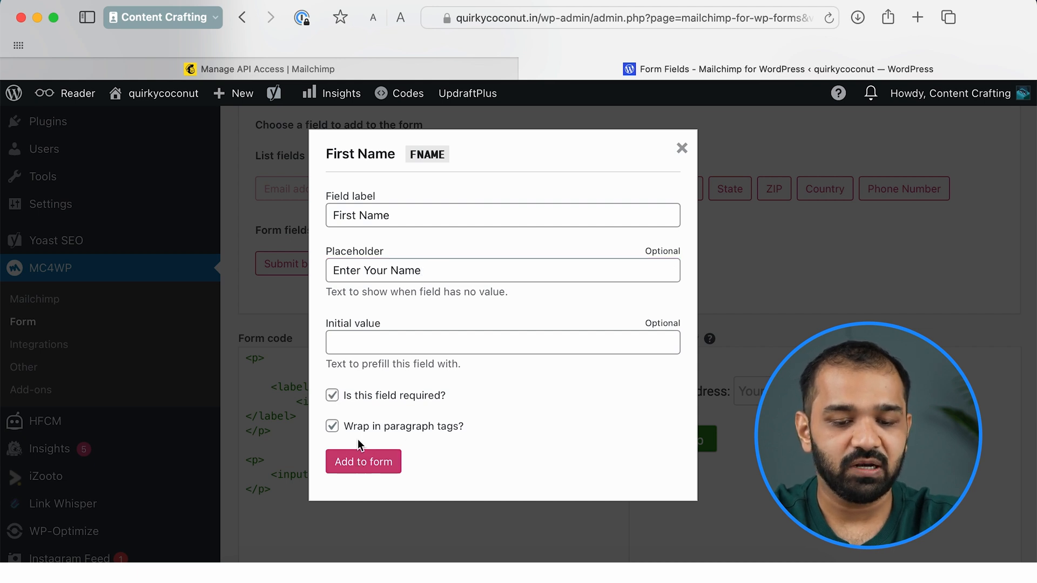
{"action": "left_click", "coordinate": [363, 462]}
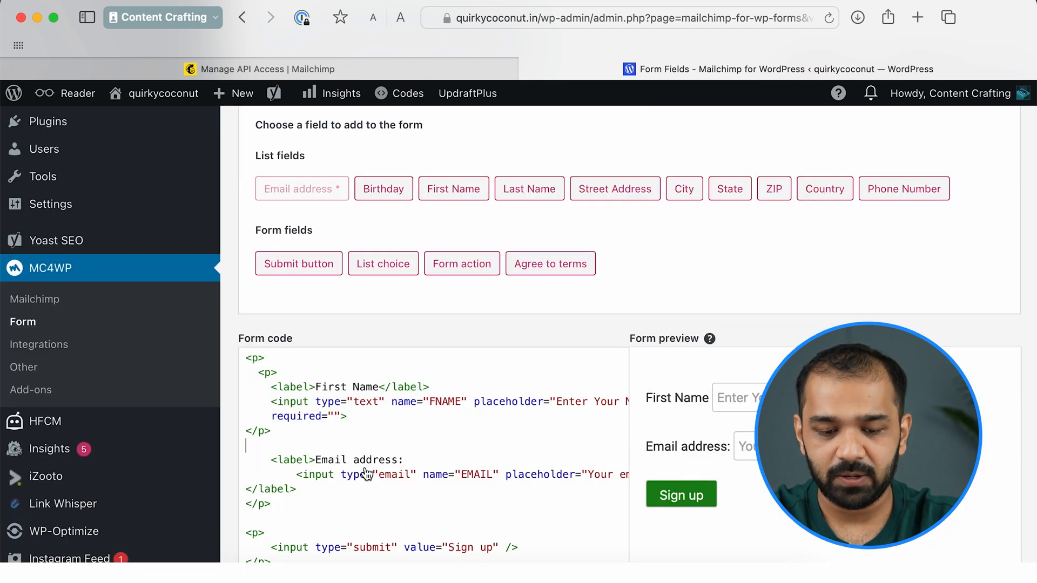
Step: Try the email box in the form preview and review the form code and fields
{"action": "left_click", "coordinate": [751, 446]}
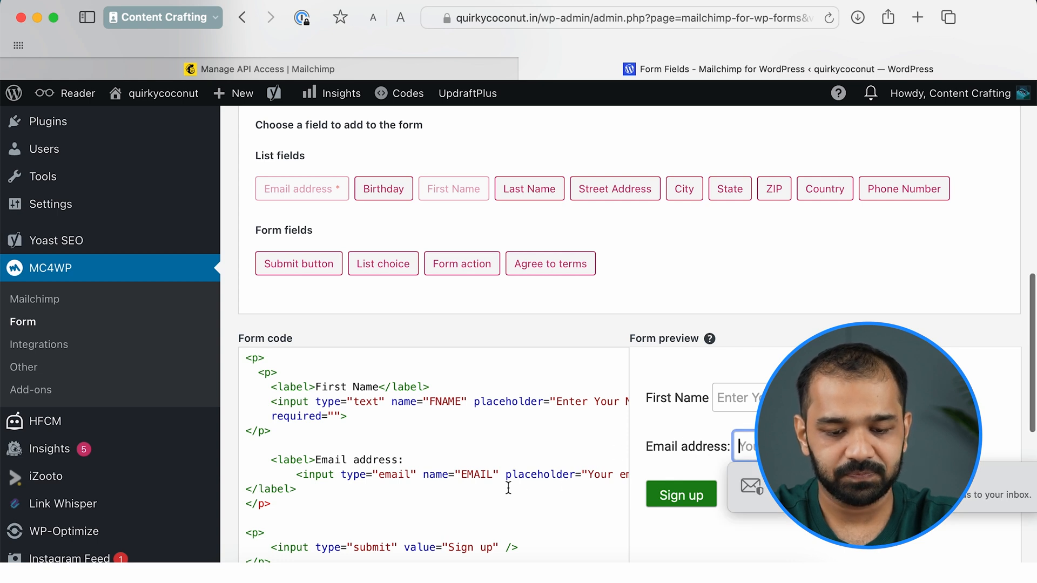
{"action": "scroll", "scroll_direction": "down", "scroll_amount": 3}
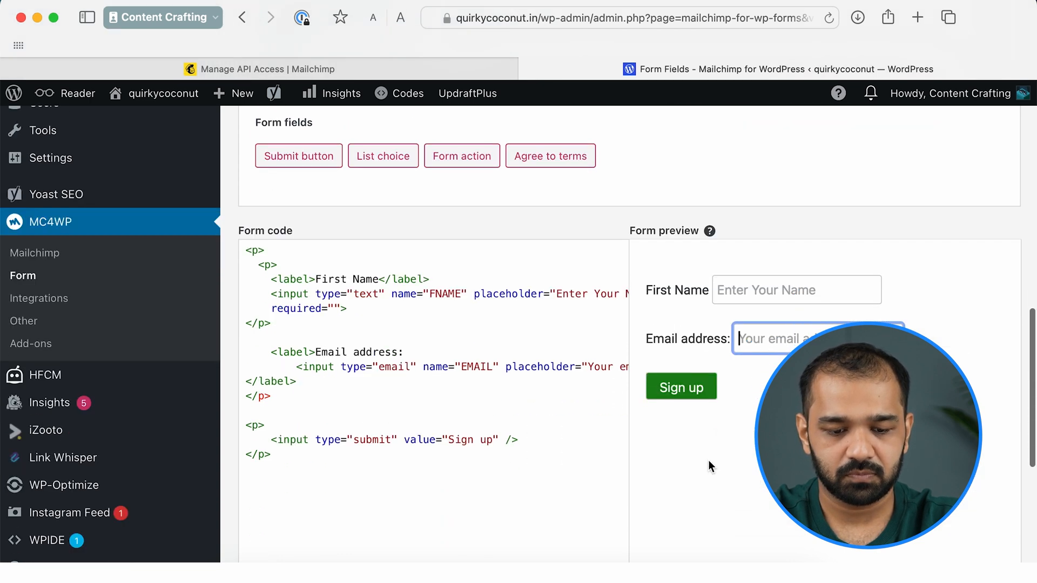
{"action": "scroll", "scroll_direction": "down", "scroll_amount": 3}
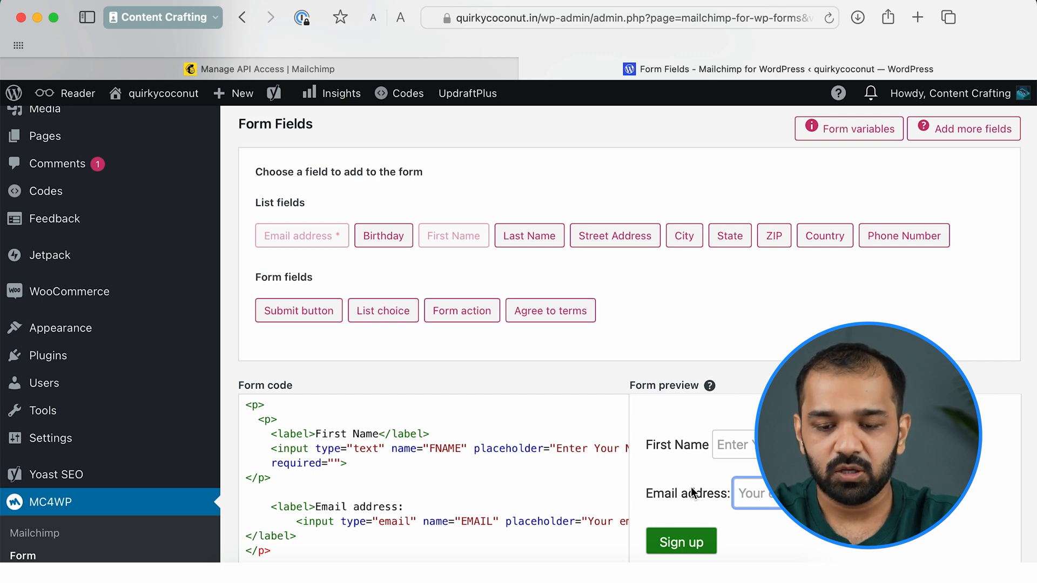
{"action": "mouse_move", "coordinate": [698, 256]}
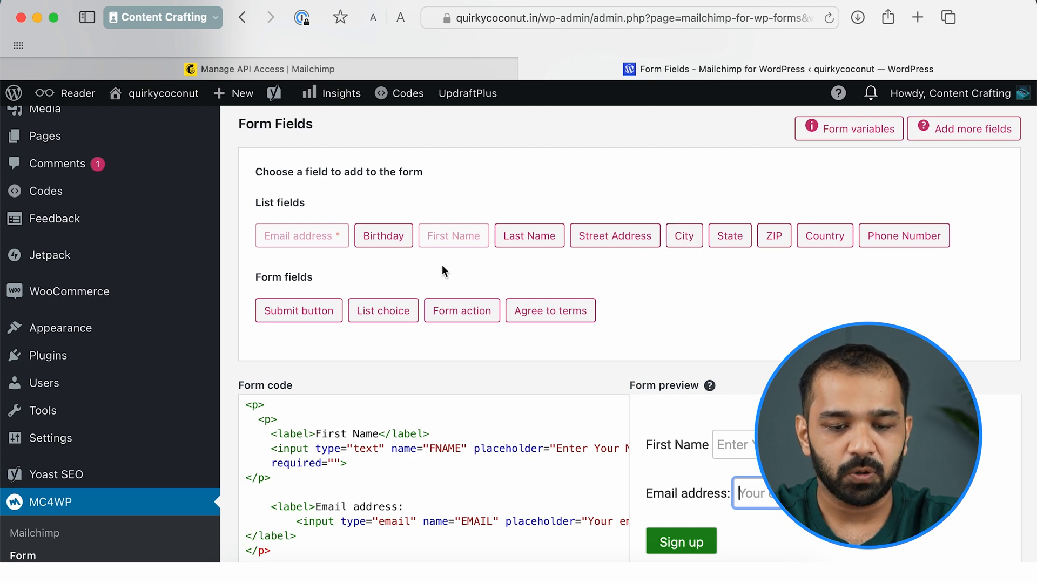
{"action": "scroll", "scroll_direction": "down", "scroll_amount": 3}
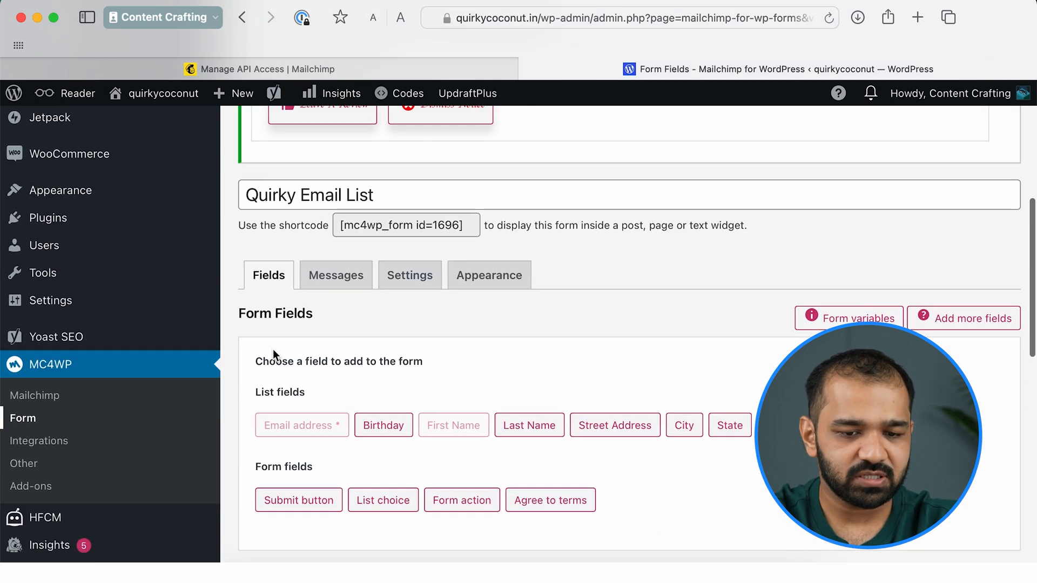
{"action": "mouse_move", "coordinate": [333, 304]}
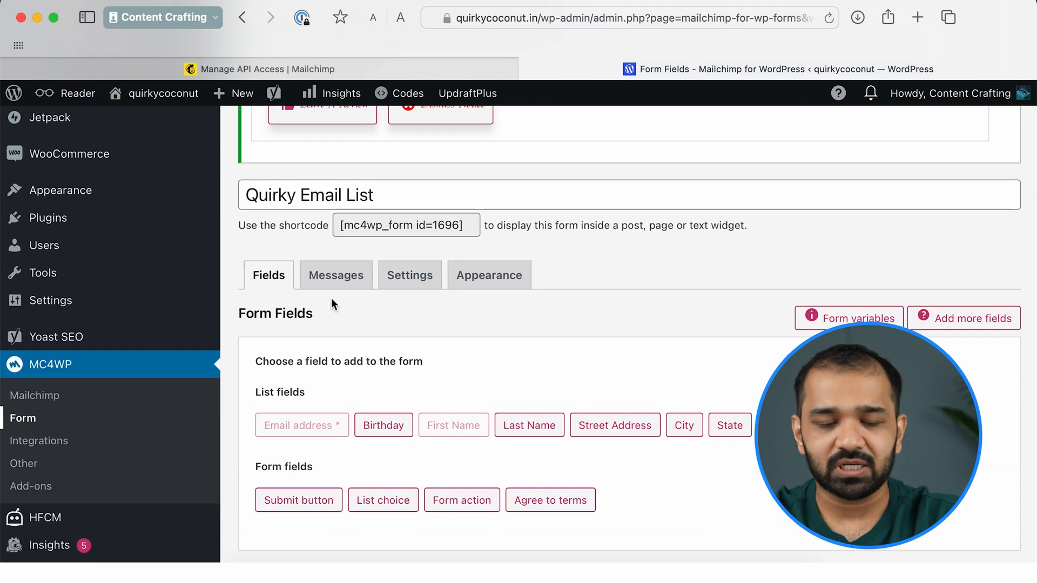
{"action": "mouse_move", "coordinate": [356, 303]}
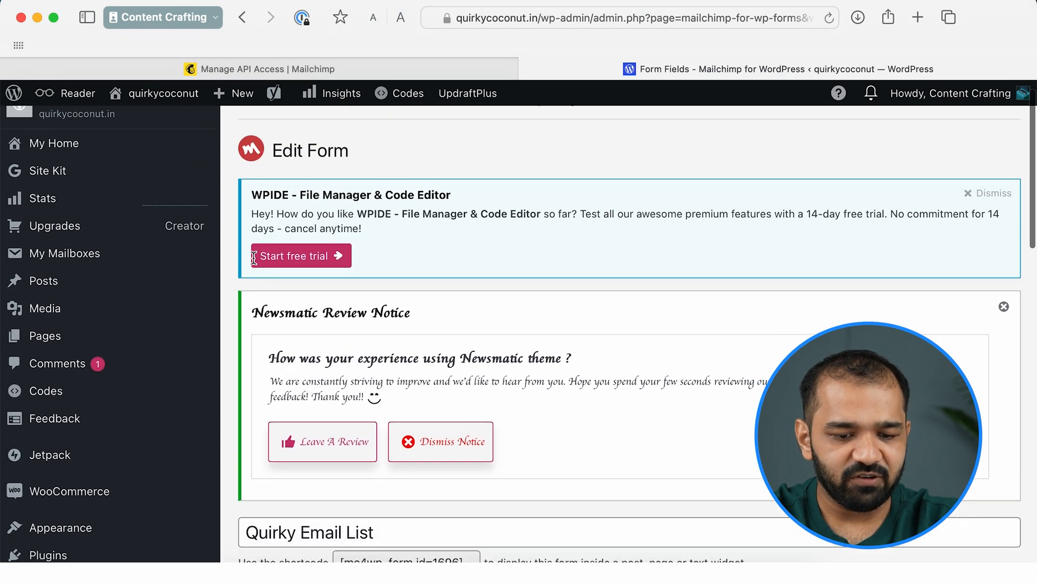
{"action": "scroll", "scroll_direction": "down", "scroll_amount": 3}
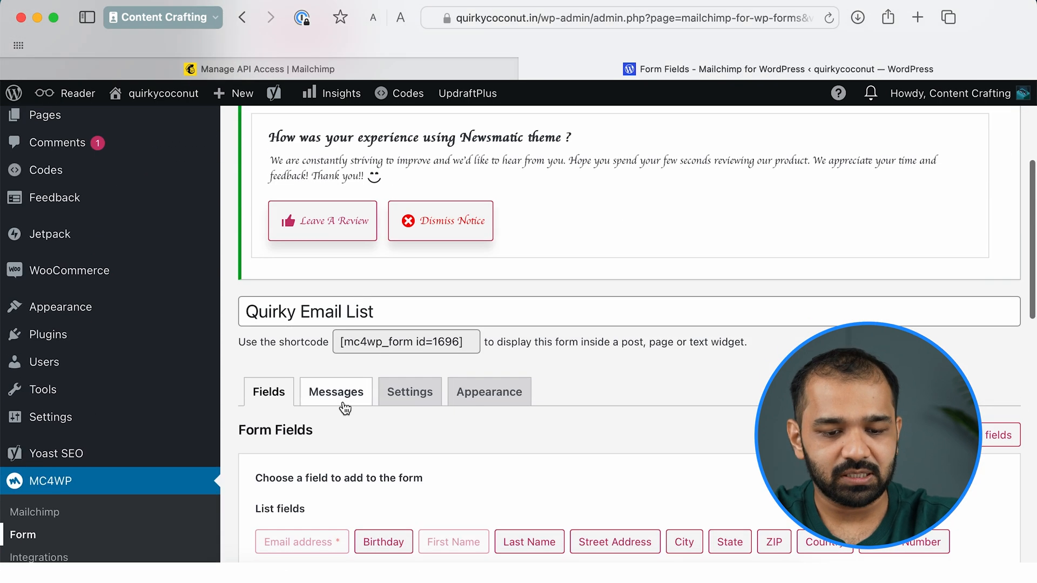
Step: Change the Successfully subscribed message to 'Thank you, your sign-up was successful!' and review the rest
{"action": "left_click", "coordinate": [335, 391]}
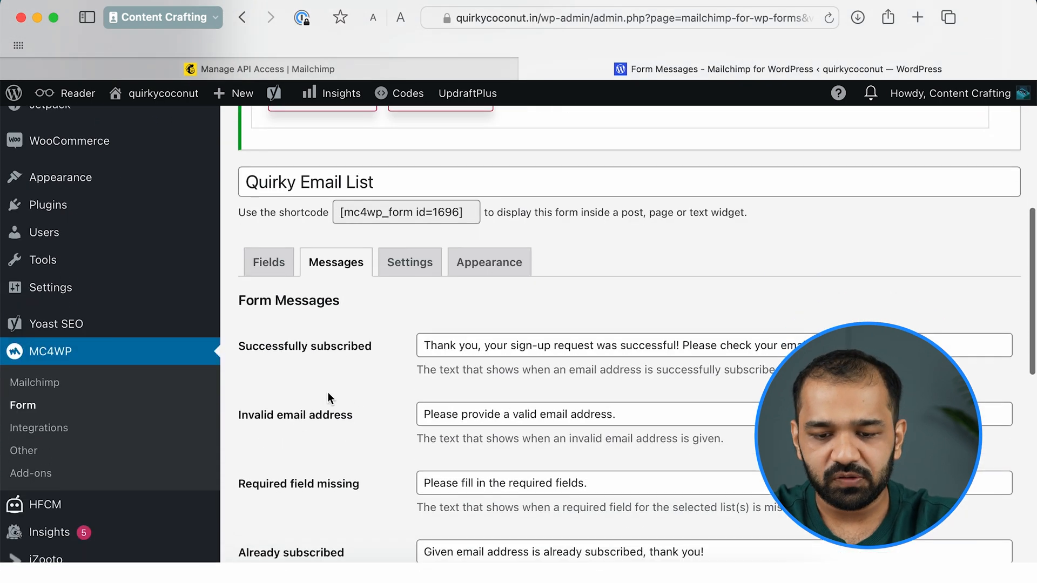
{"action": "scroll", "scroll_direction": "down", "scroll_amount": 3}
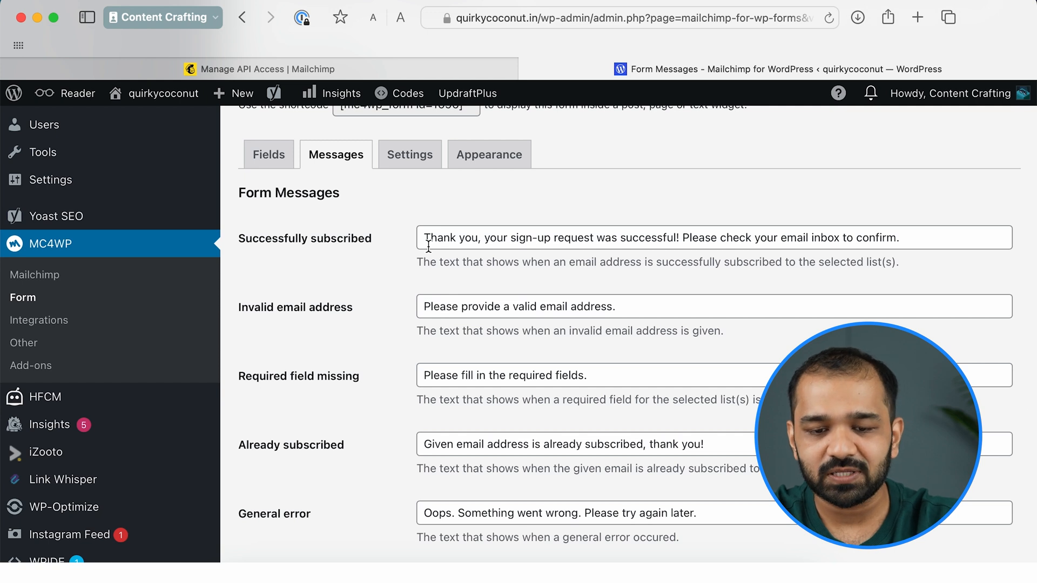
{"action": "mouse_move", "coordinate": [563, 258]}
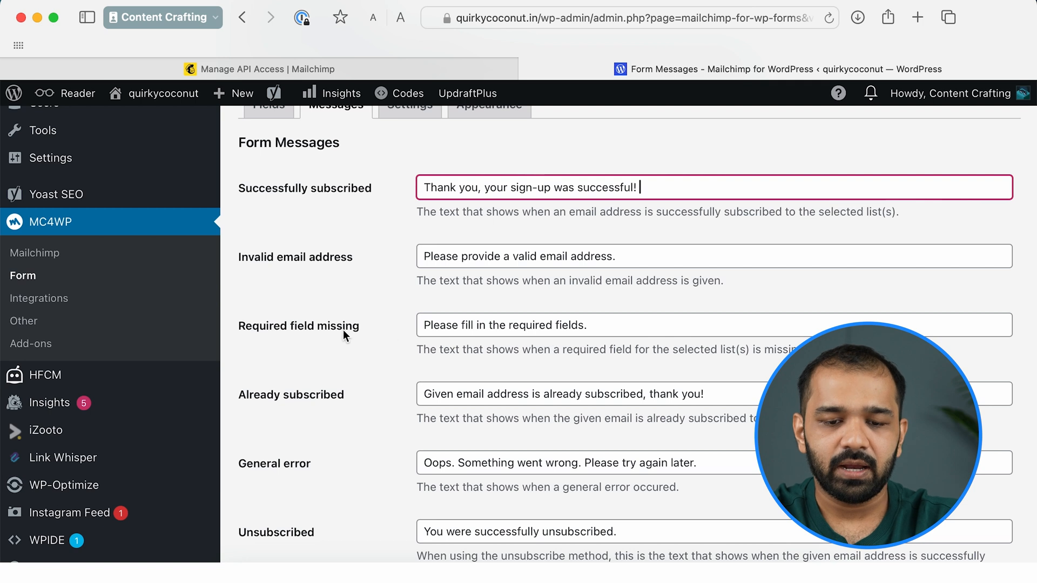
{"action": "mouse_move", "coordinate": [477, 276]}
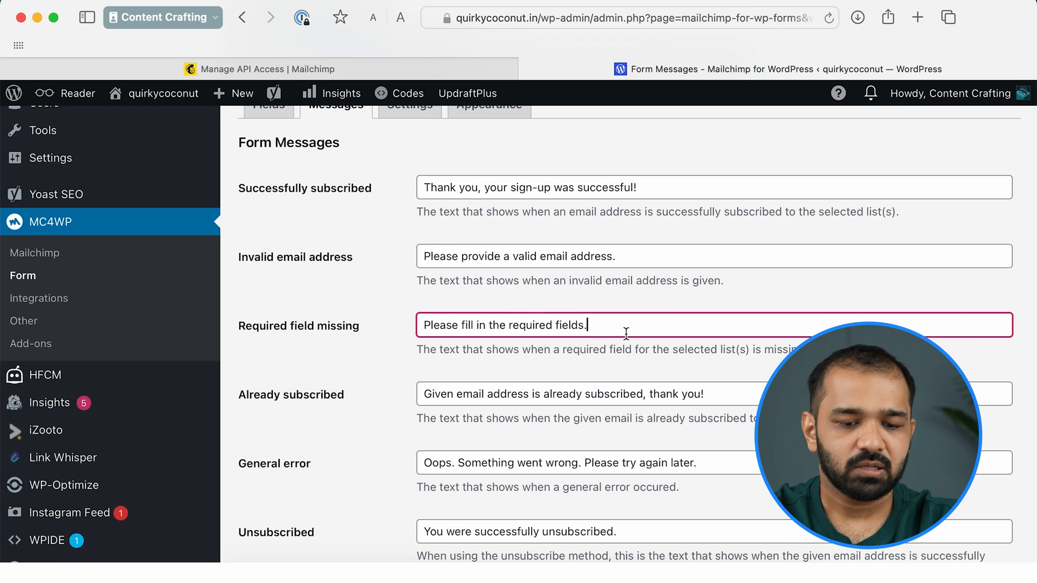
{"action": "scroll", "scroll_direction": "down", "scroll_amount": 3}
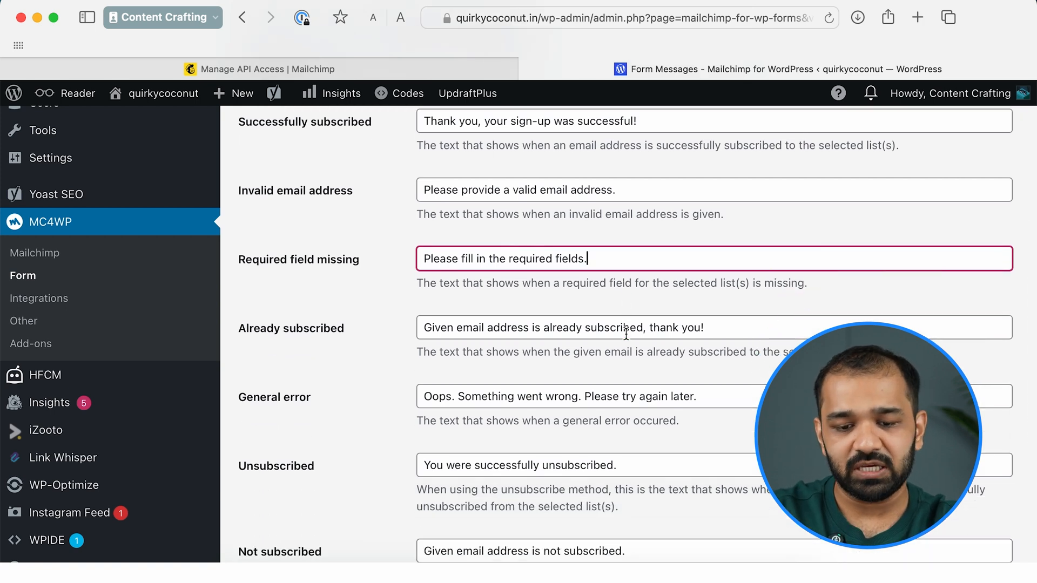
{"action": "scroll", "scroll_direction": "down", "scroll_amount": 3}
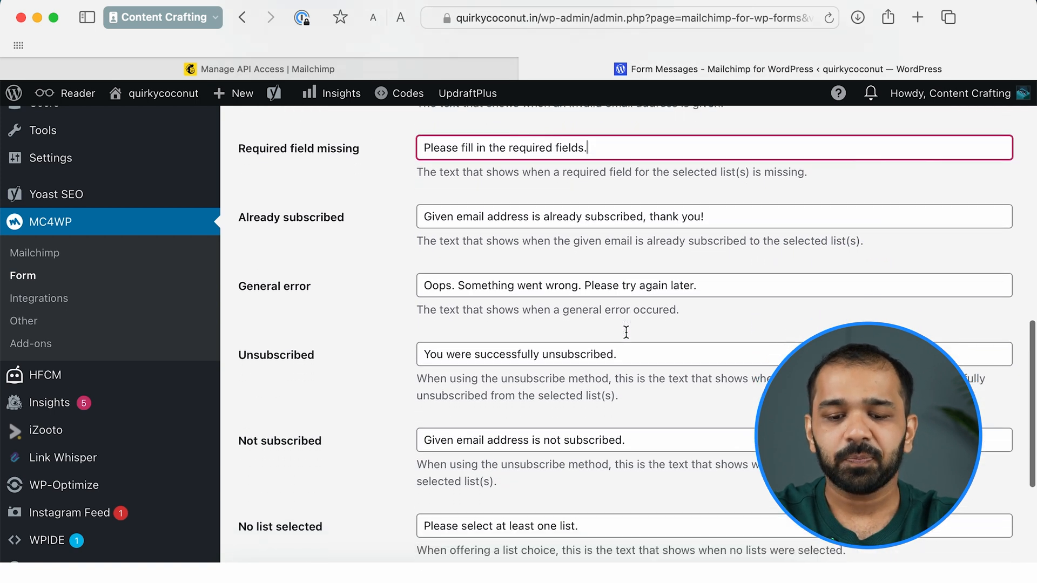
{"action": "scroll", "scroll_direction": "down", "scroll_amount": 3}
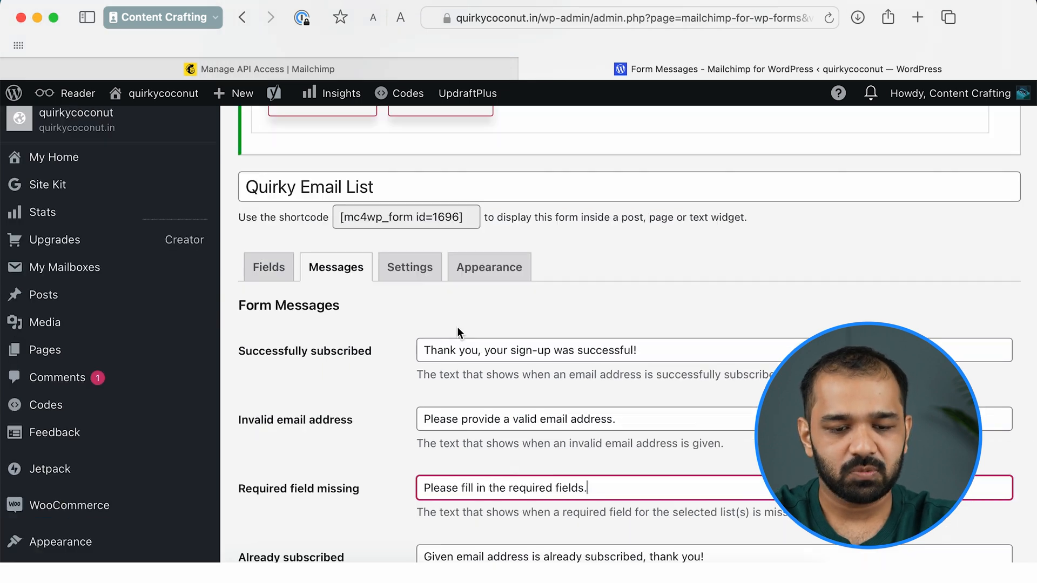
{"action": "scroll", "scroll_direction": "down", "scroll_amount": 3}
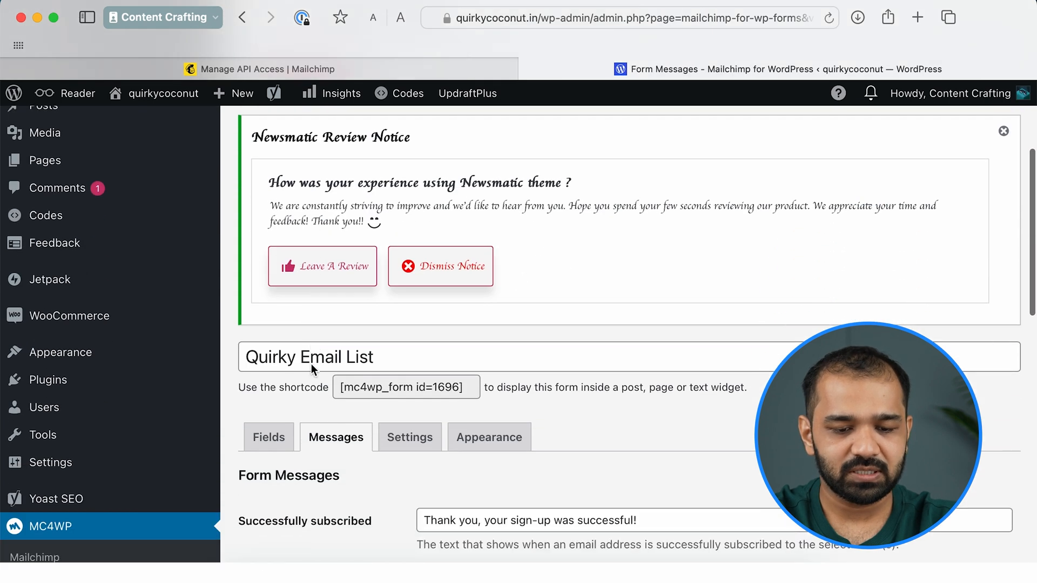
Step: Review form settings (double opt-in on, no redirect), then check the Appearance options
{"action": "left_click", "coordinate": [409, 436]}
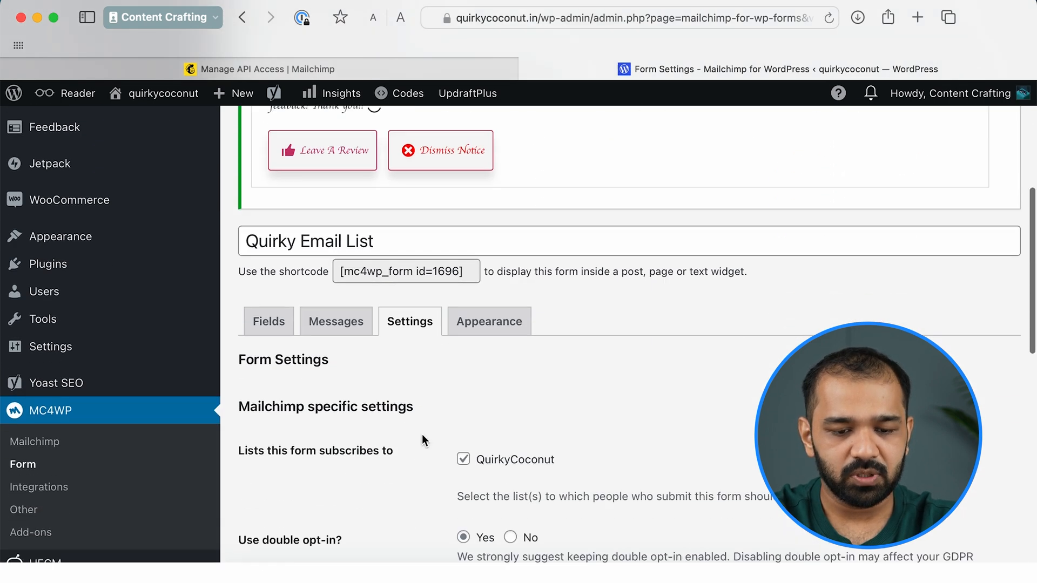
{"action": "scroll", "scroll_direction": "down", "scroll_amount": 3}
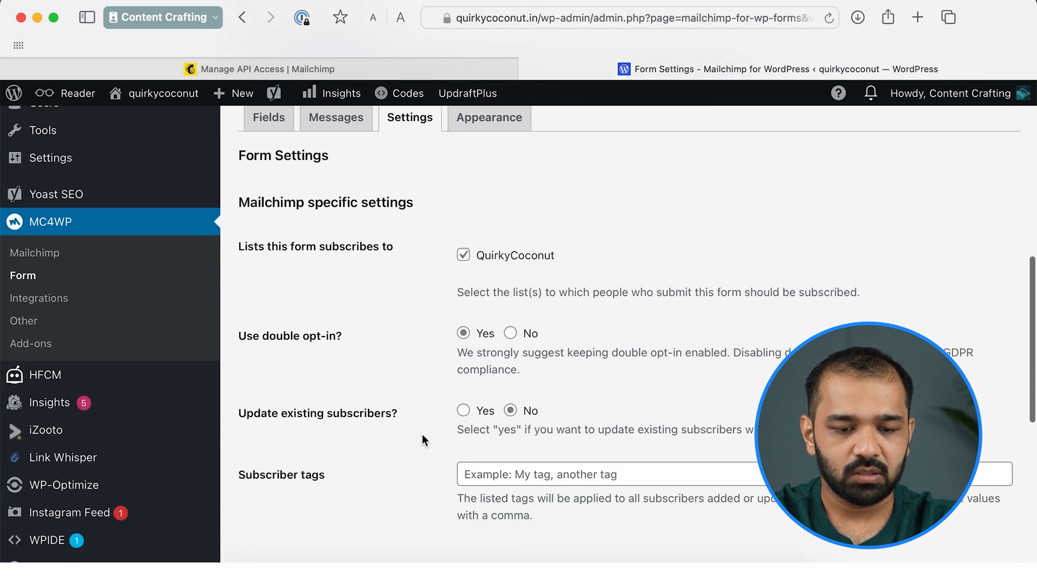
{"action": "scroll", "scroll_direction": "down", "scroll_amount": 3}
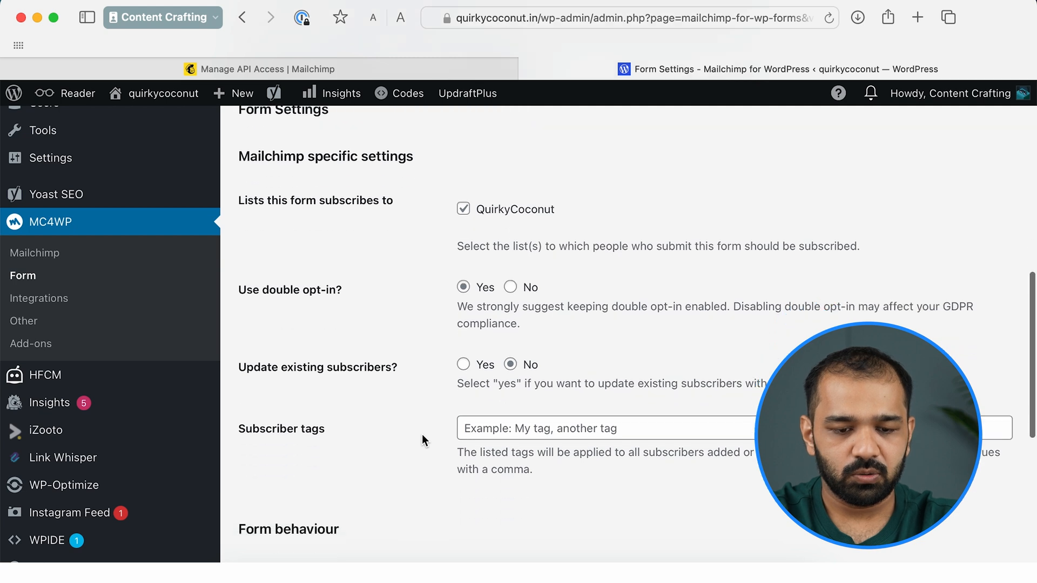
{"action": "scroll", "scroll_direction": "down", "scroll_amount": 3}
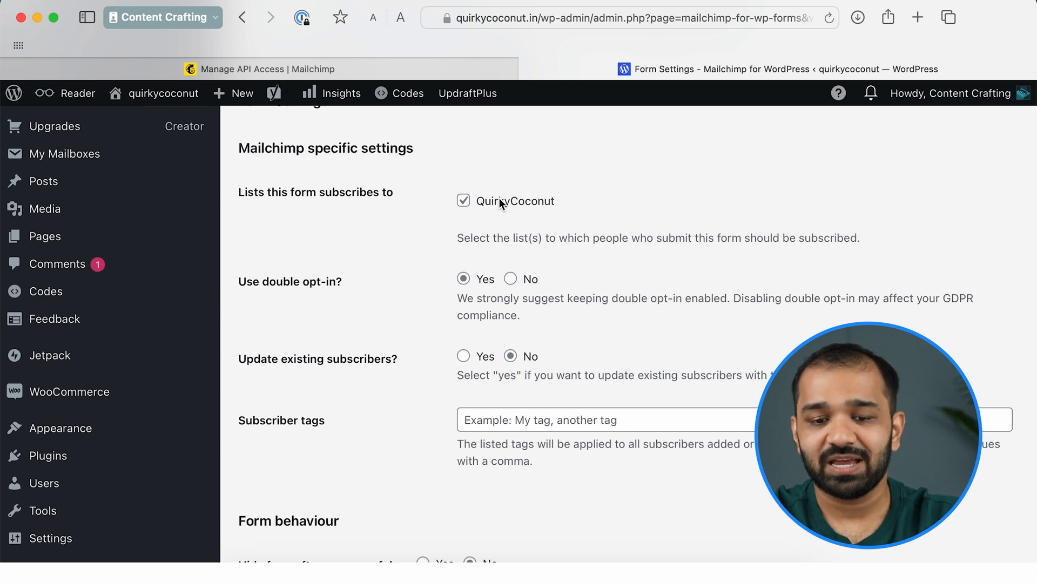
{"action": "scroll", "scroll_direction": "down", "scroll_amount": 3}
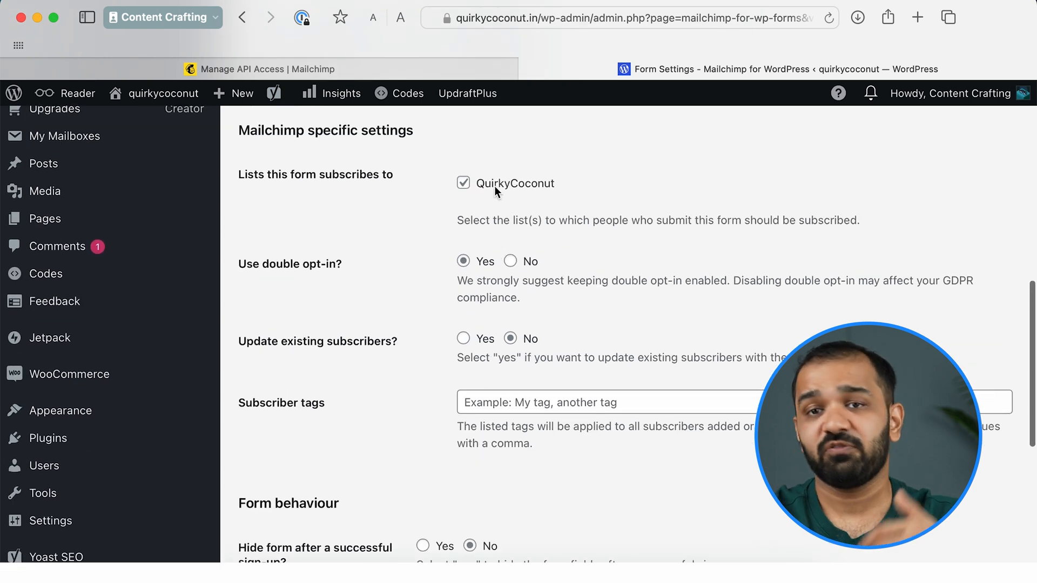
{"action": "scroll", "scroll_direction": "down", "scroll_amount": 3}
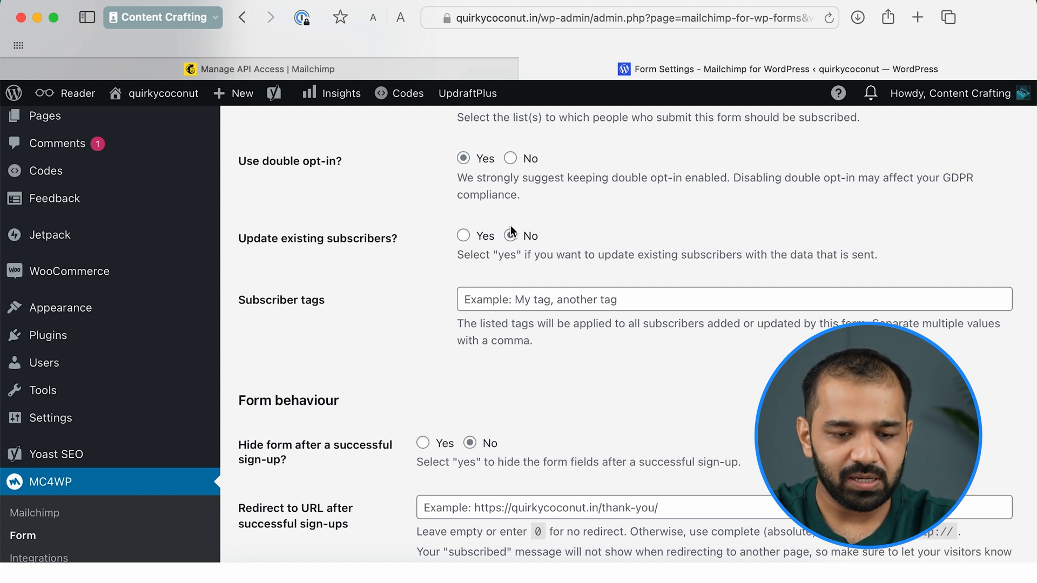
{"action": "left_click", "coordinate": [489, 488]}
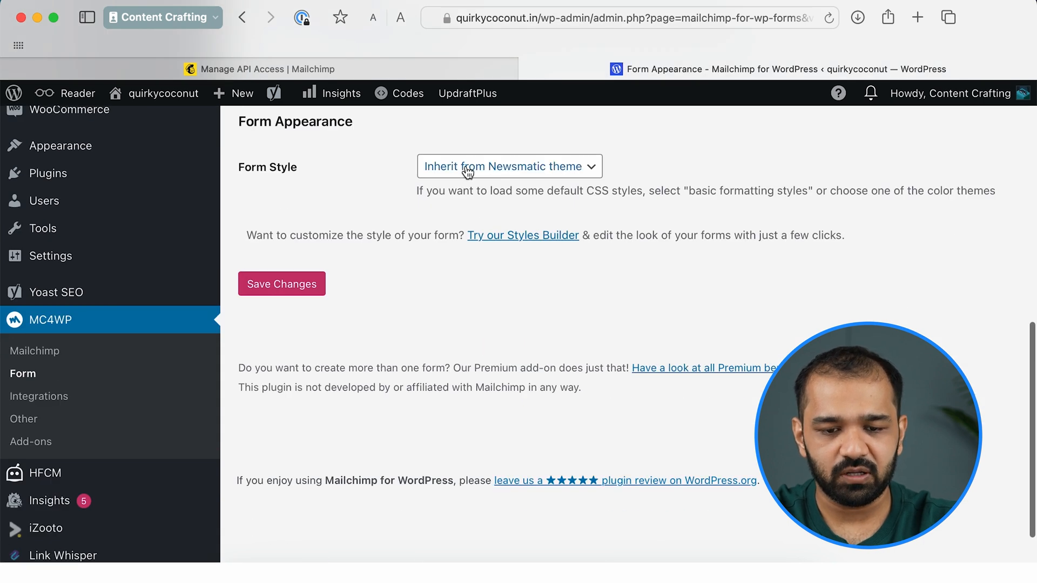
Step: Keep the 'Inherit from Newsmatic theme' form style and save the Quirky Email List form
{"action": "left_click", "coordinate": [509, 166]}
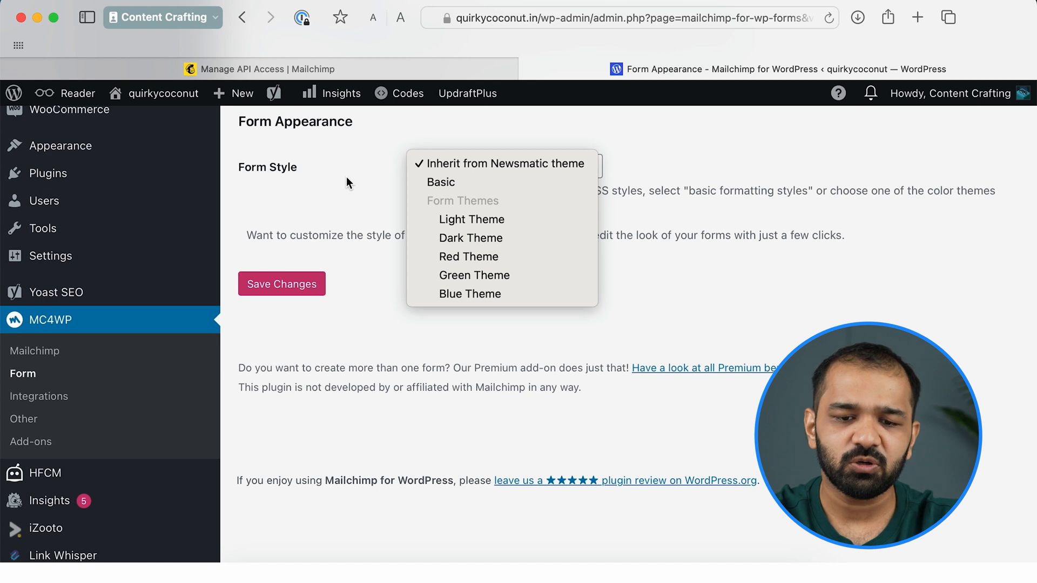
{"action": "mouse_move", "coordinate": [500, 182]}
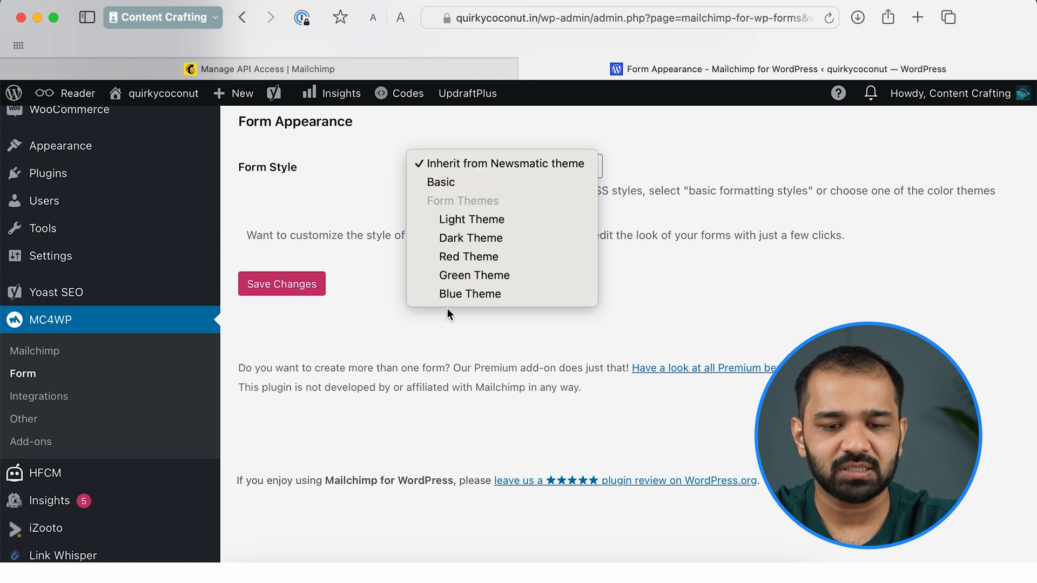
{"action": "left_click", "coordinate": [504, 164]}
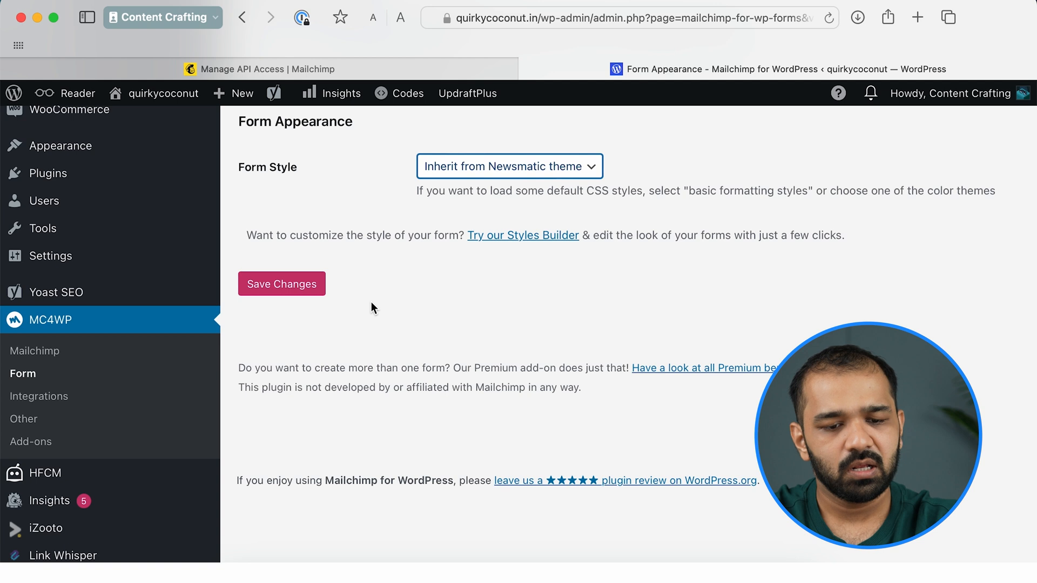
{"action": "left_click", "coordinate": [281, 284]}
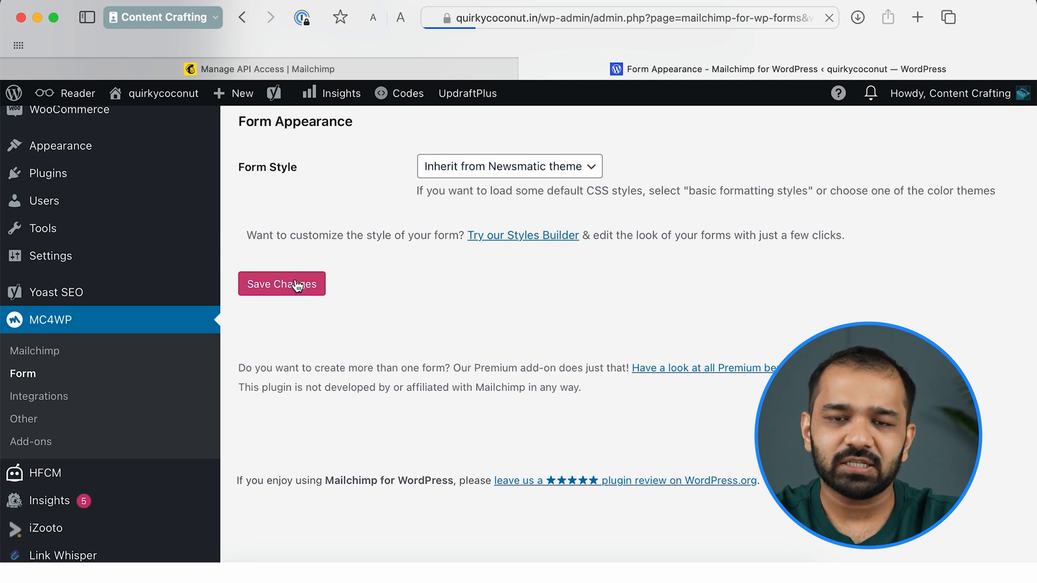
{"action": "left_click", "coordinate": [281, 284]}
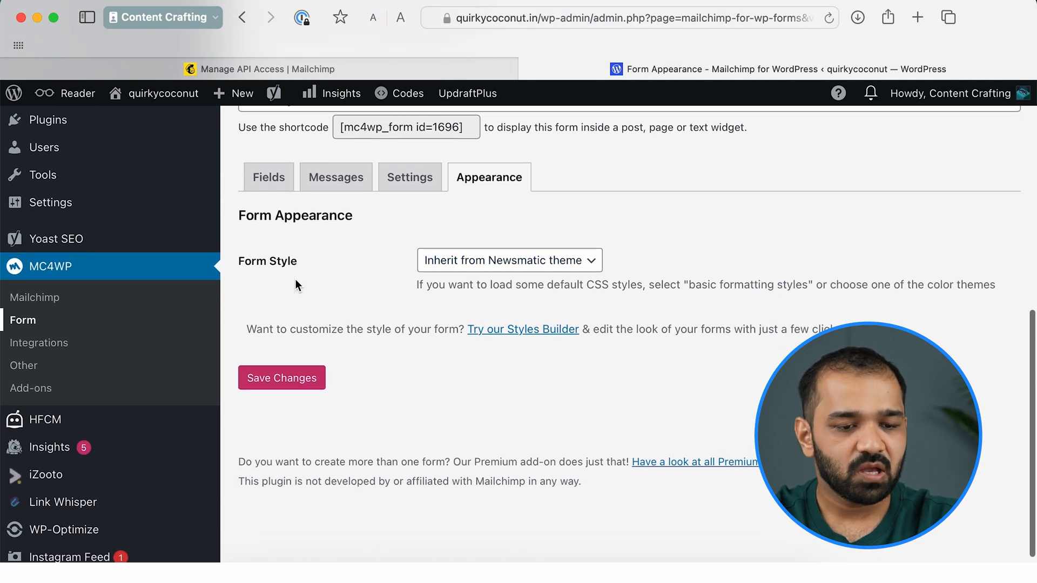
{"action": "scroll", "scroll_direction": "down", "scroll_amount": 3}
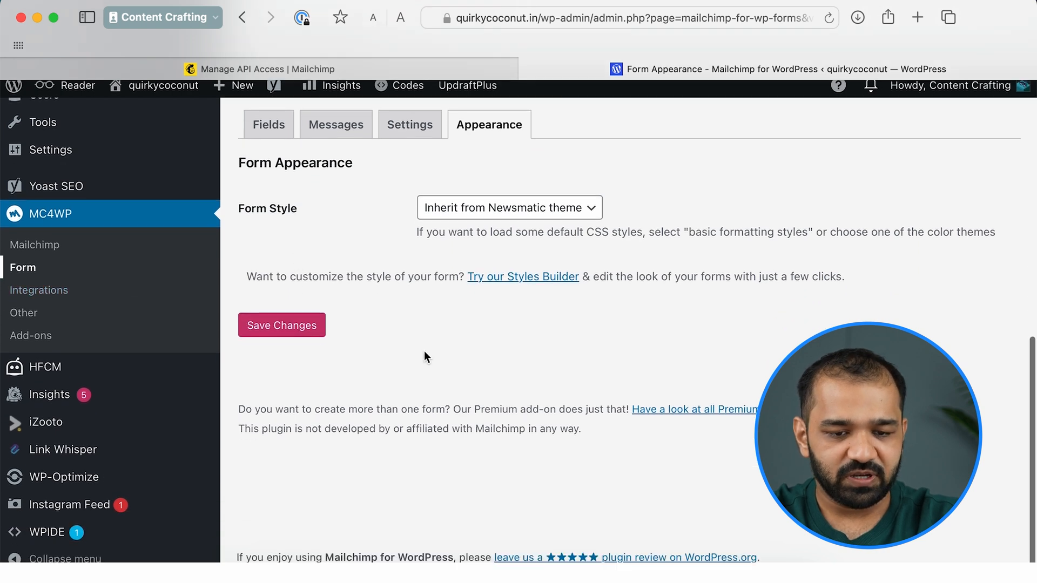
{"action": "left_click", "coordinate": [268, 124]}
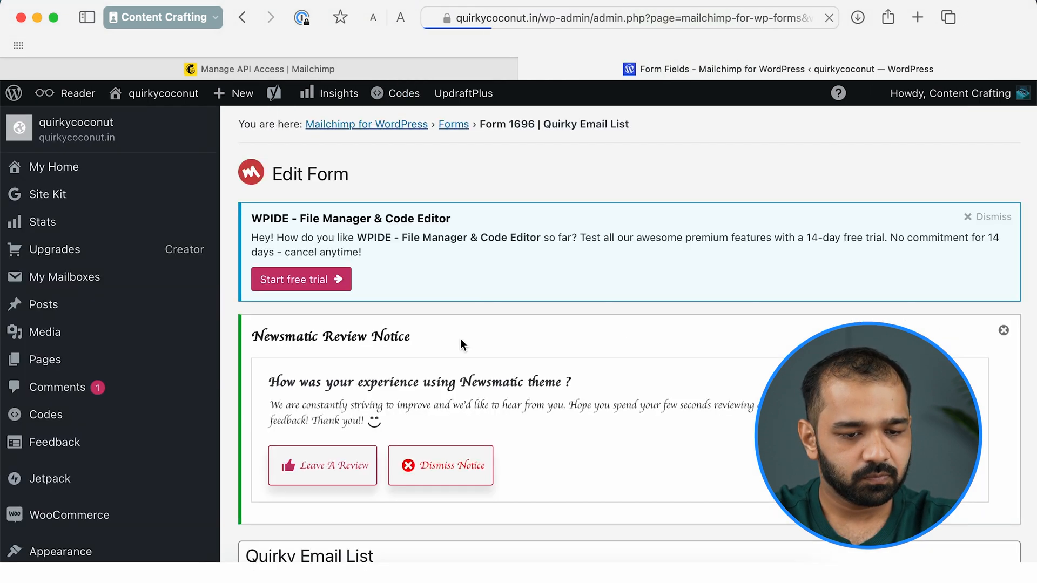
Step: From Pages > All Pages, open the Indoor Sports page in the classic editor
{"action": "left_click", "coordinate": [45, 359]}
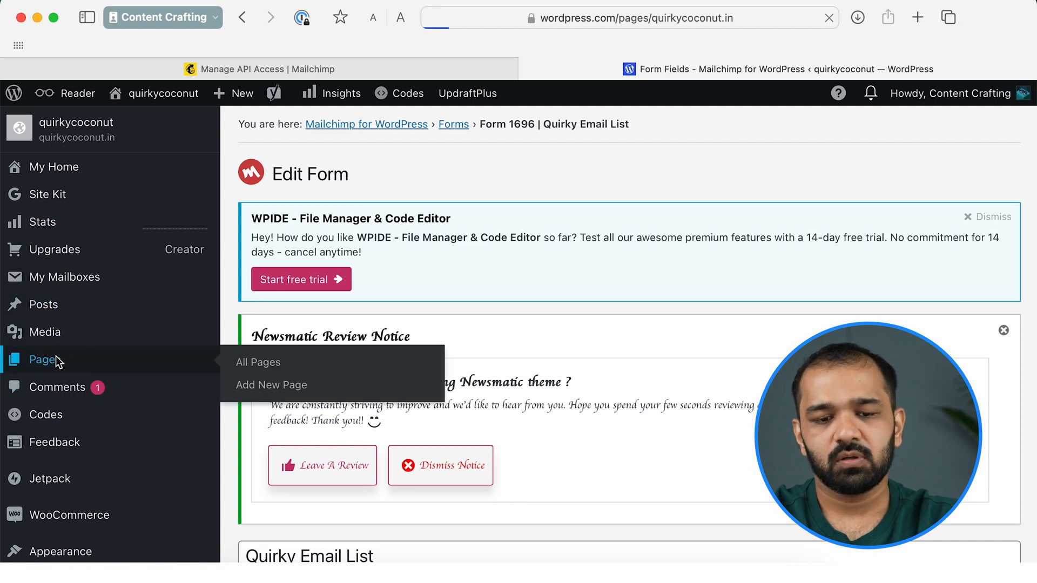
{"action": "left_click", "coordinate": [258, 361]}
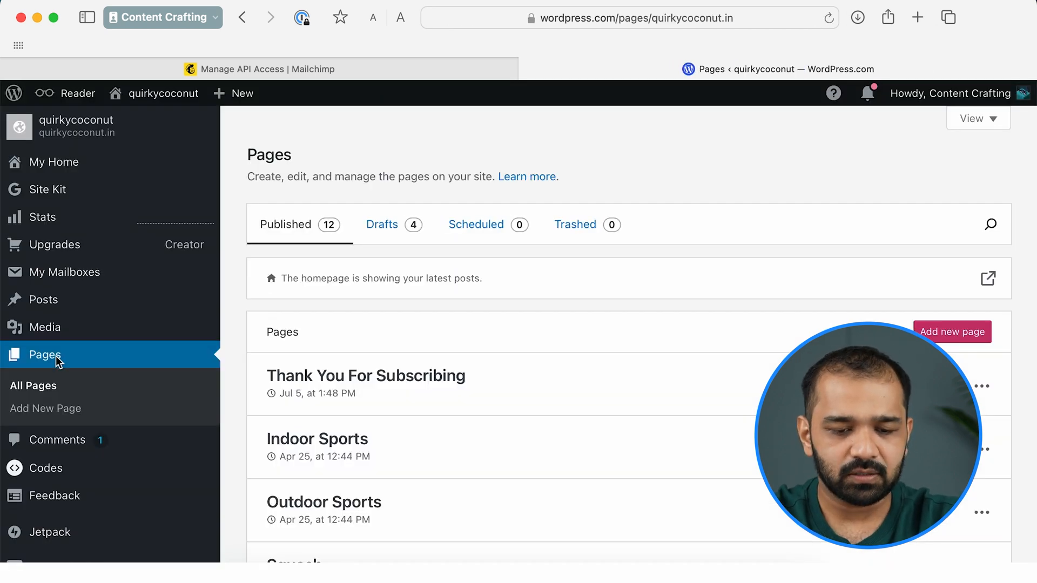
{"action": "left_click", "coordinate": [317, 439]}
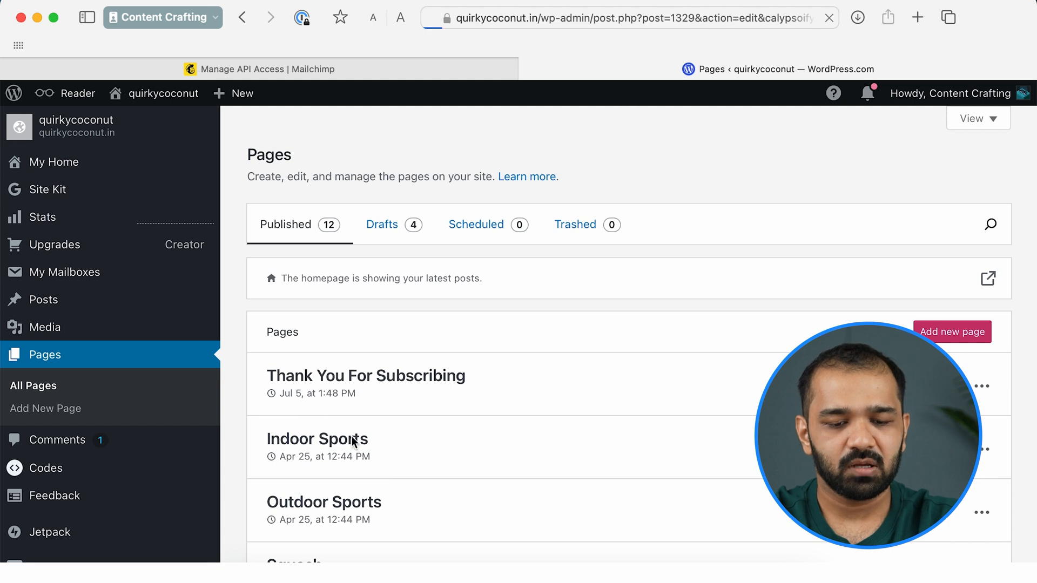
{"action": "left_click", "coordinate": [317, 438]}
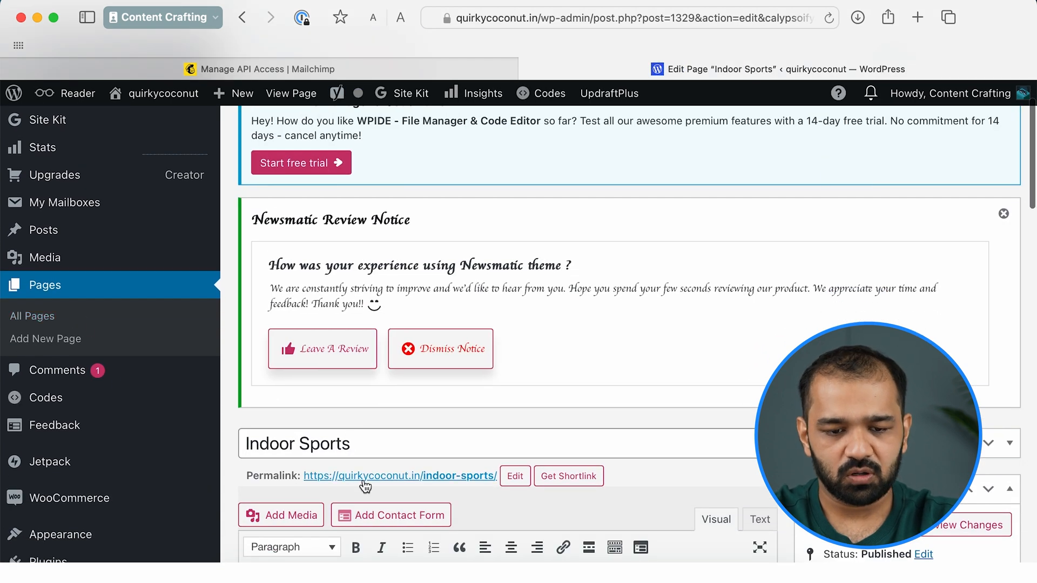
{"action": "scroll", "scroll_direction": "down", "scroll_amount": 3}
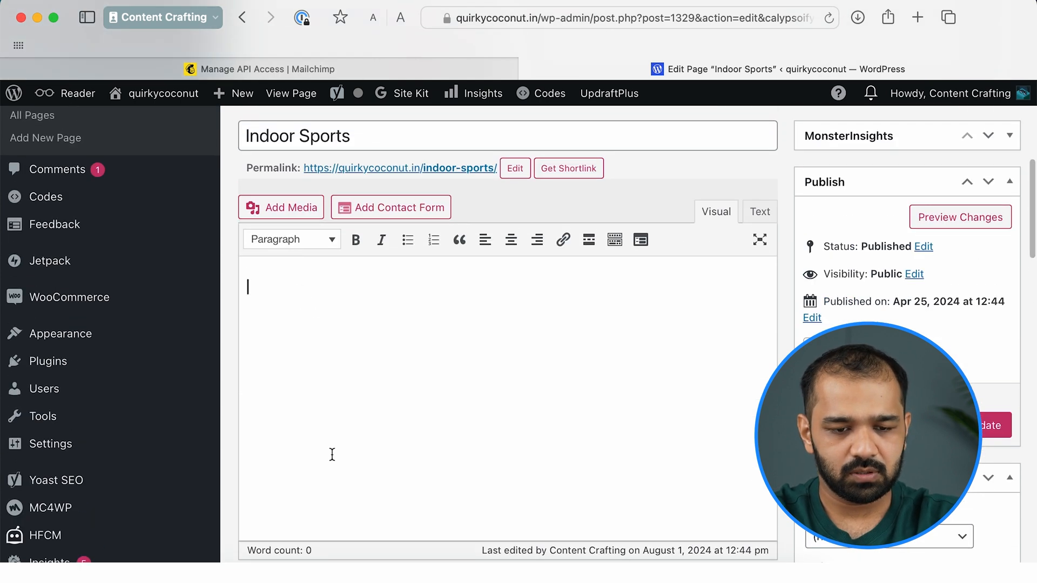
Step: Add an intro line and the [mc4wp_form id=1696] shortcode, update the page, then open it live
{"action": "type", "text": "This is the go to place to know everything about indoor sports."}
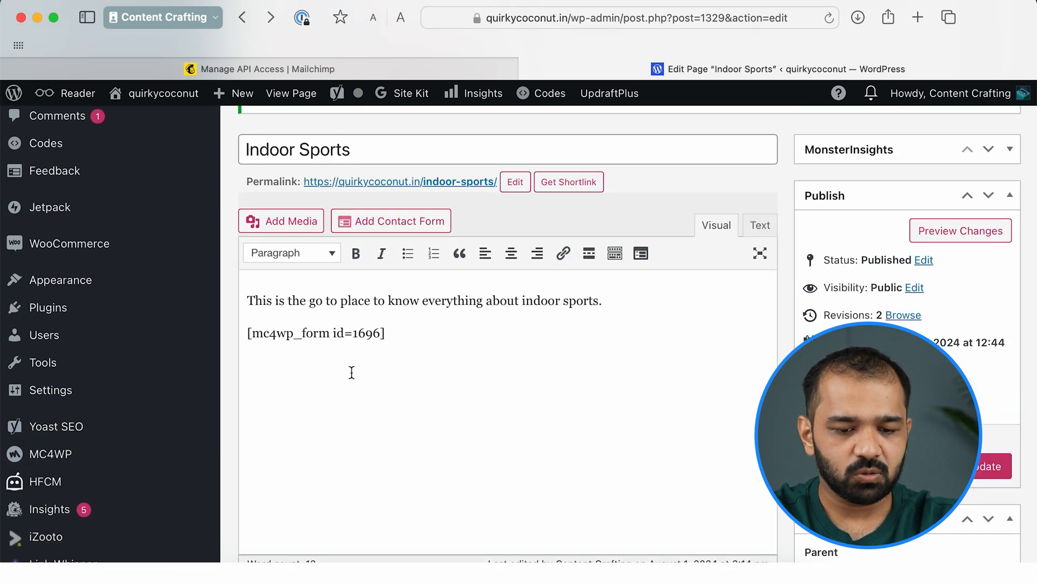
{"action": "scroll", "scroll_direction": "down", "scroll_amount": 3}
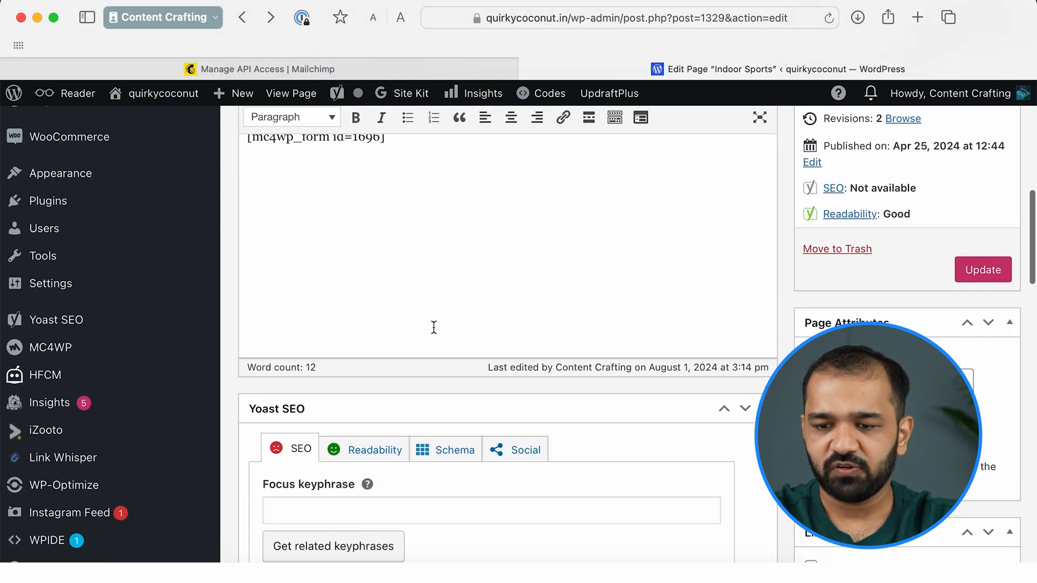
{"action": "left_click", "coordinate": [983, 270]}
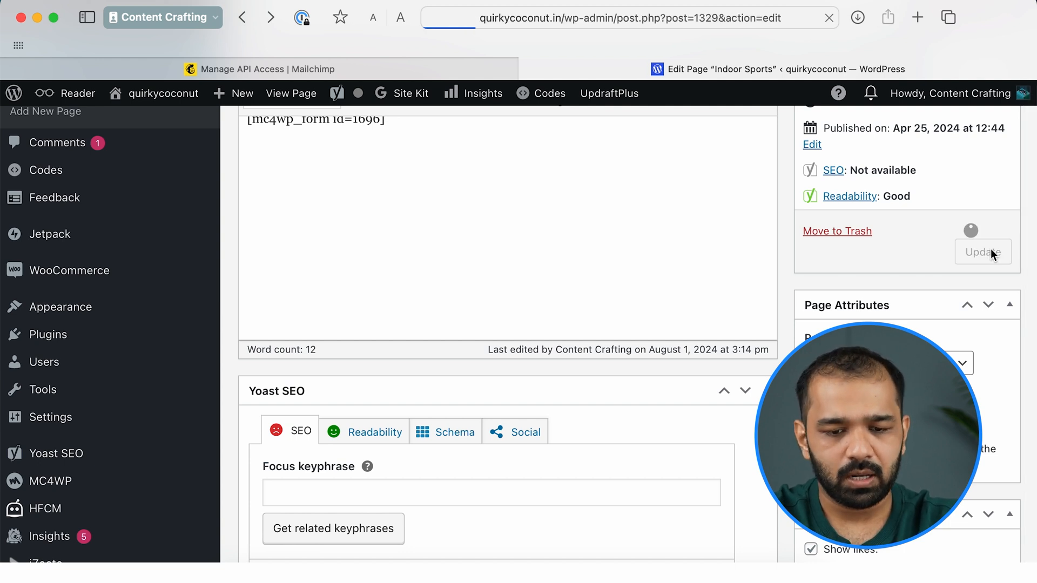
{"action": "left_click", "coordinate": [982, 252]}
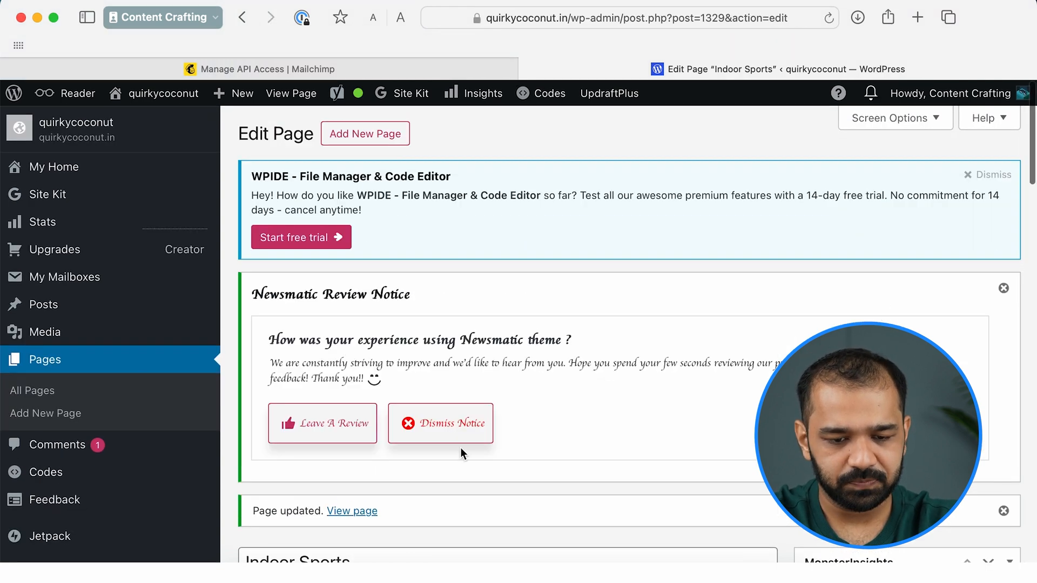
{"action": "scroll", "scroll_direction": "down", "scroll_amount": 3}
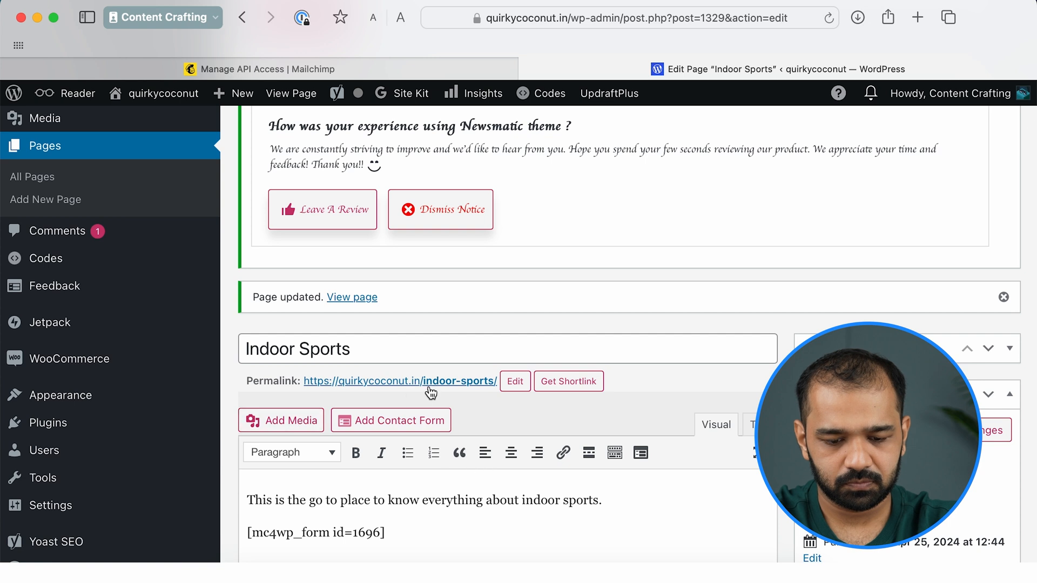
{"action": "left_click", "coordinate": [430, 388]}
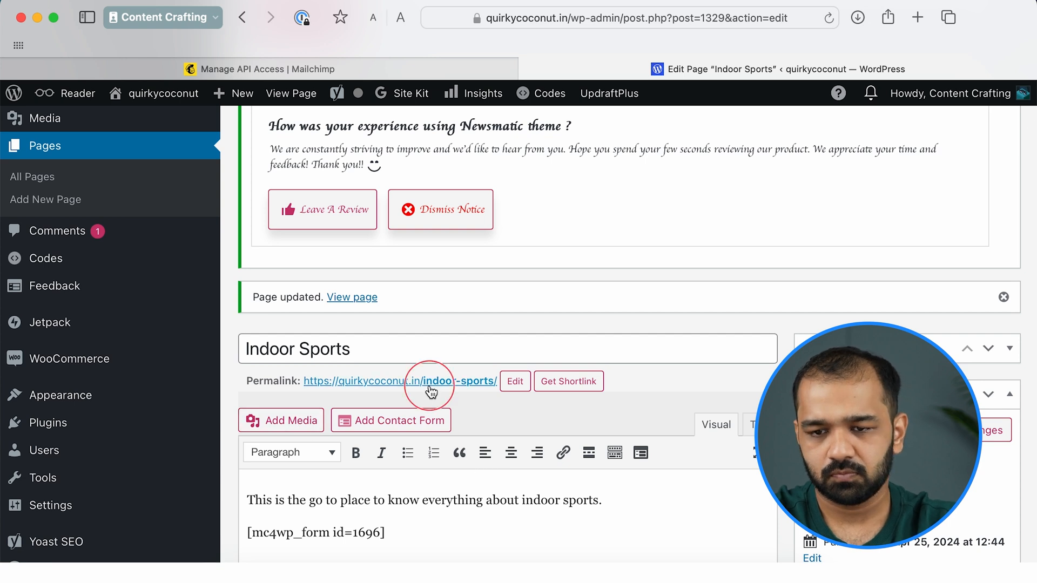
Step: On the live Indoor Sports page, scroll to the signup form and select First Name
{"action": "left_click", "coordinate": [430, 380]}
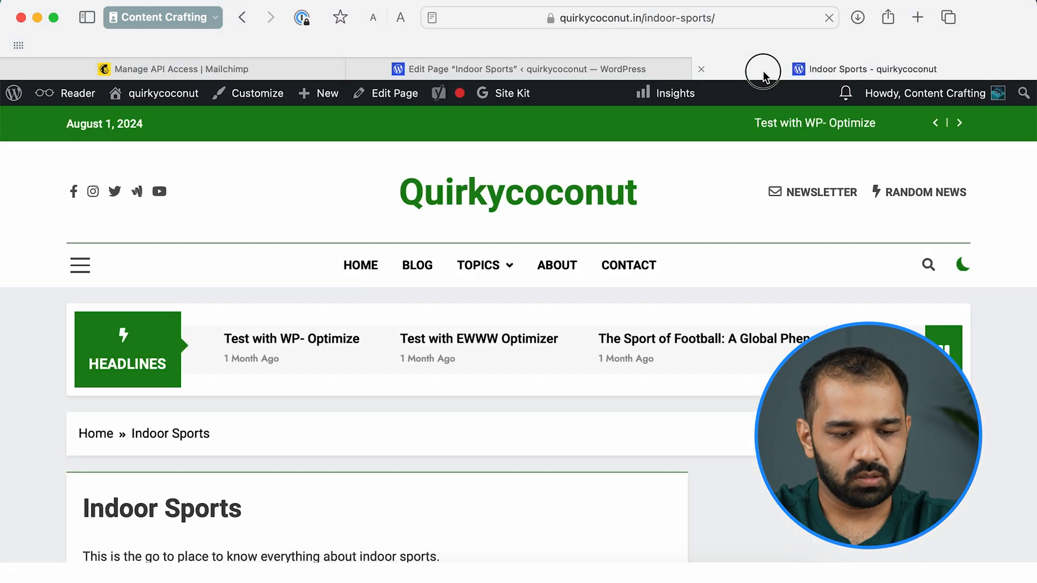
{"action": "scroll", "scroll_direction": "down", "scroll_amount": 3}
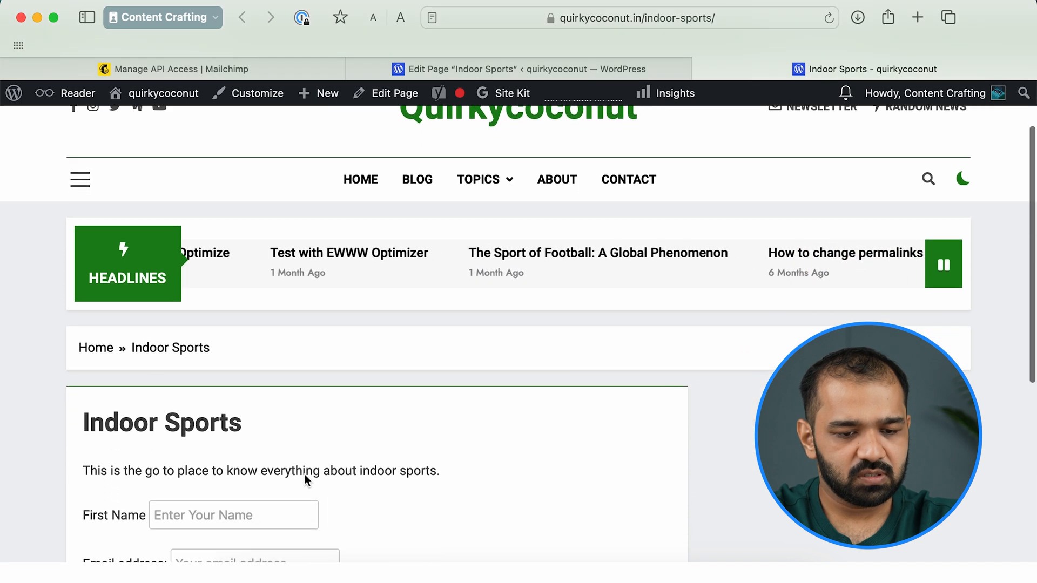
{"action": "scroll", "scroll_direction": "down", "scroll_amount": 3}
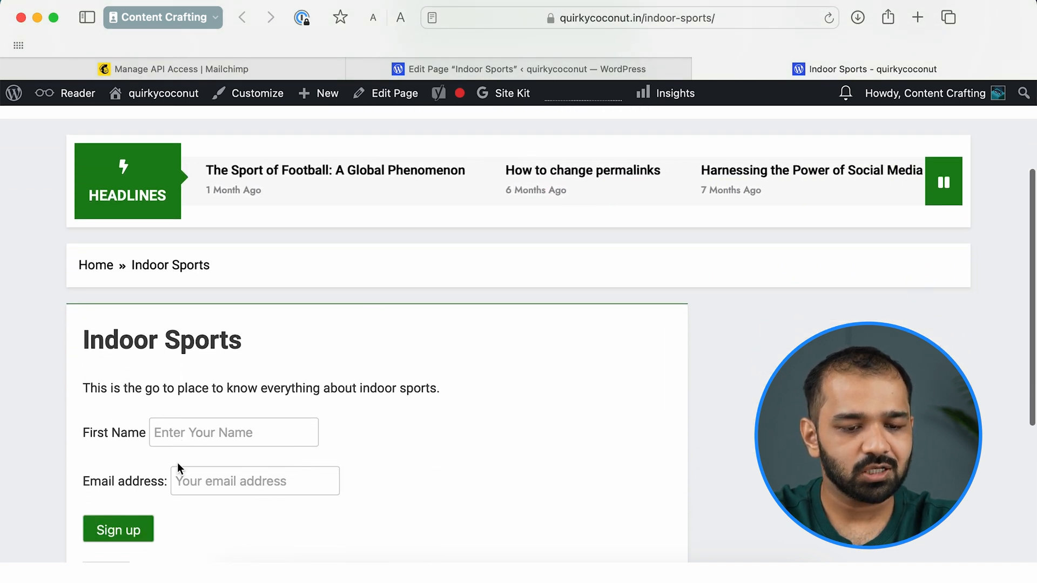
{"action": "scroll", "scroll_direction": "down", "scroll_amount": 3}
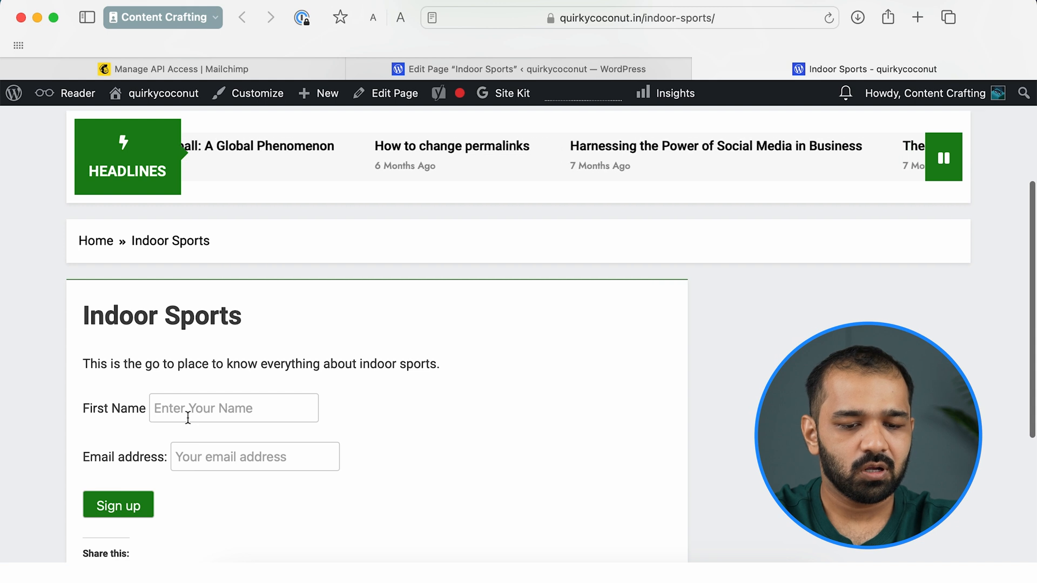
{"action": "left_click", "coordinate": [253, 456]}
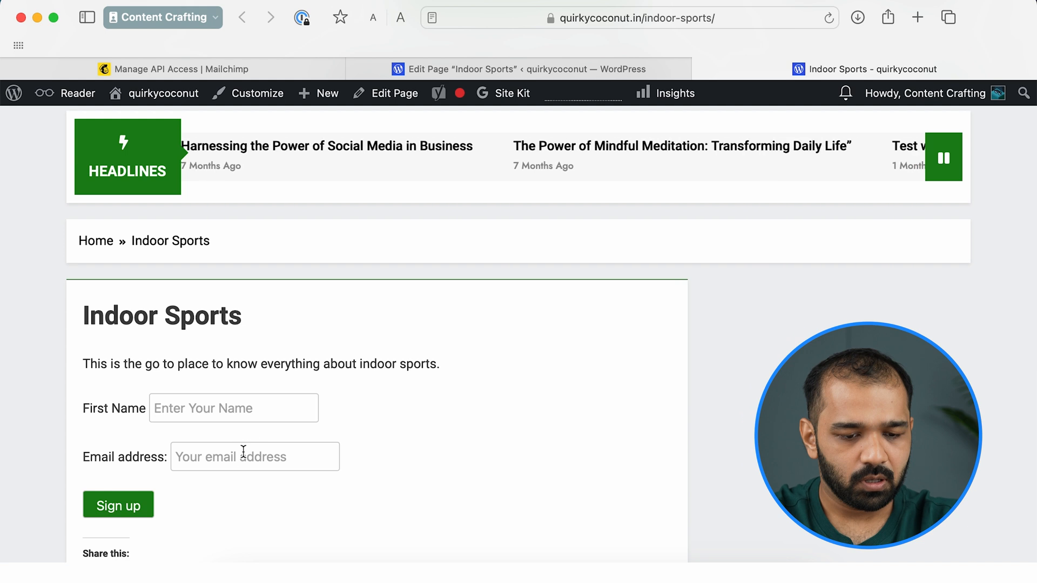
{"action": "left_click", "coordinate": [118, 506]}
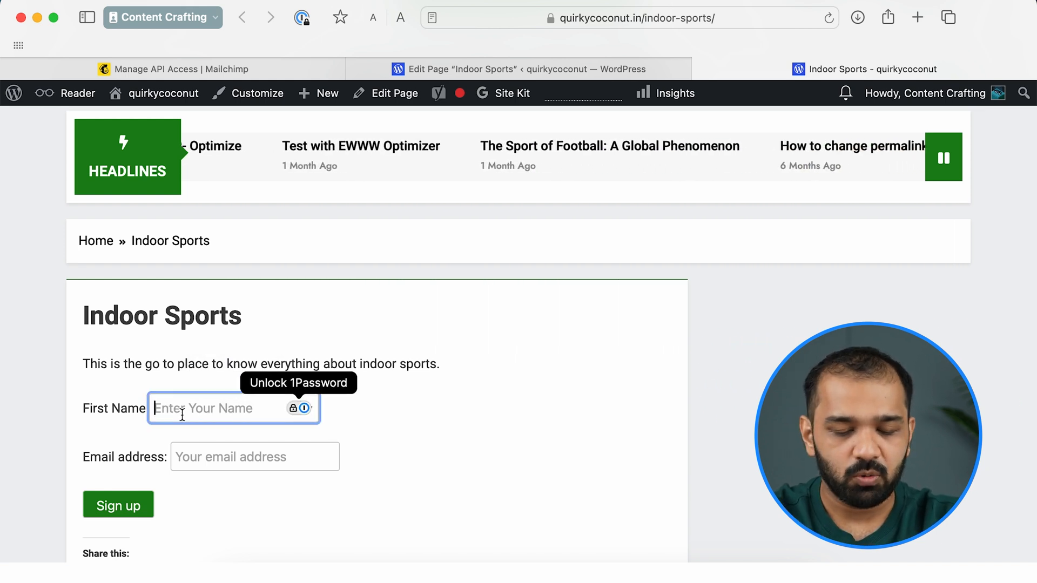
Step: Sign up as 'Aditya' with an email address and highlight the successful sign-up message
{"action": "type", "text": "Aditya"}
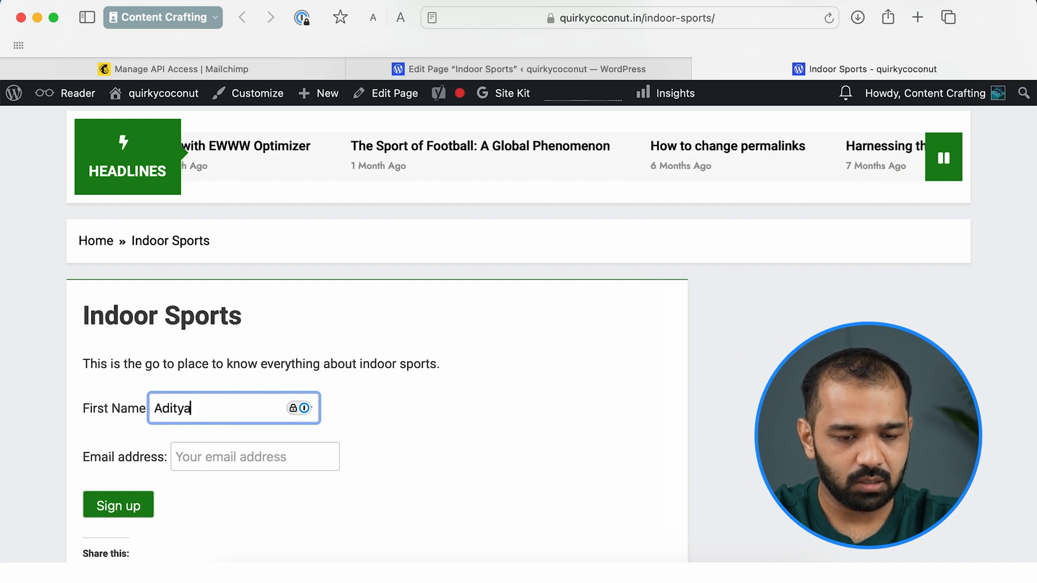
{"action": "left_click", "coordinate": [253, 456]}
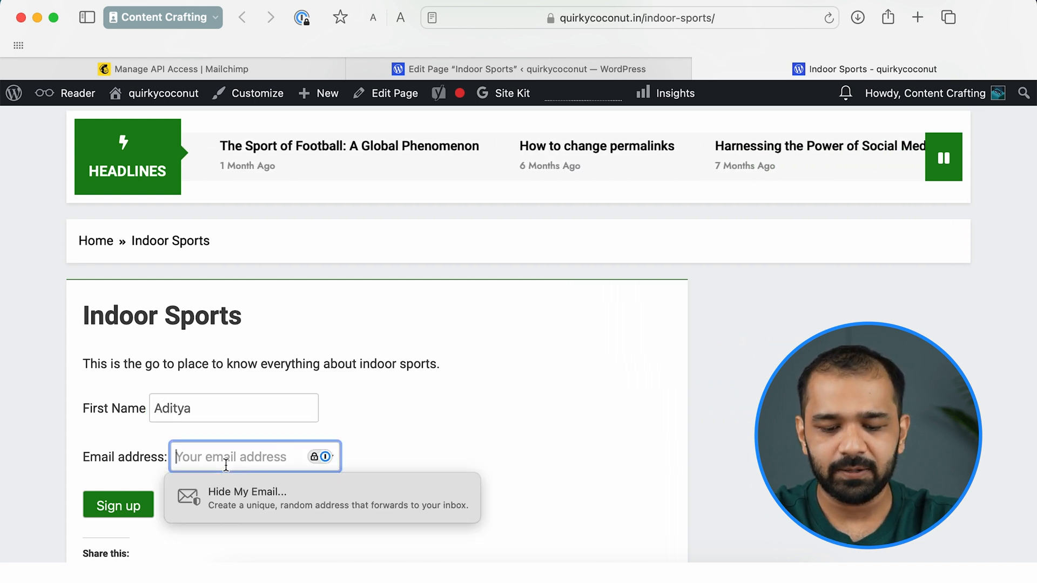
{"action": "type", "text": "con"}
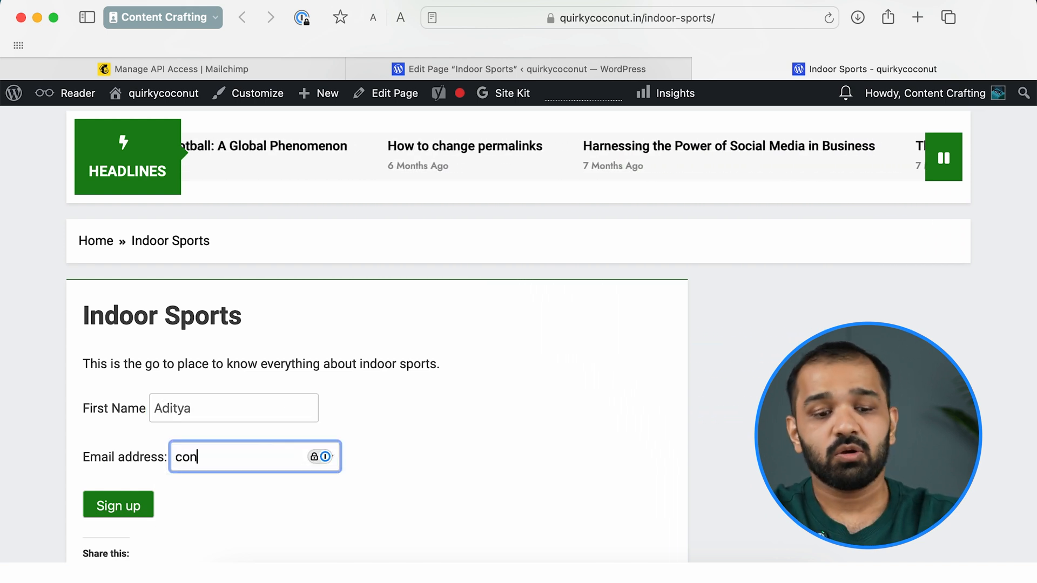
{"action": "key", "text": "Backspace"}
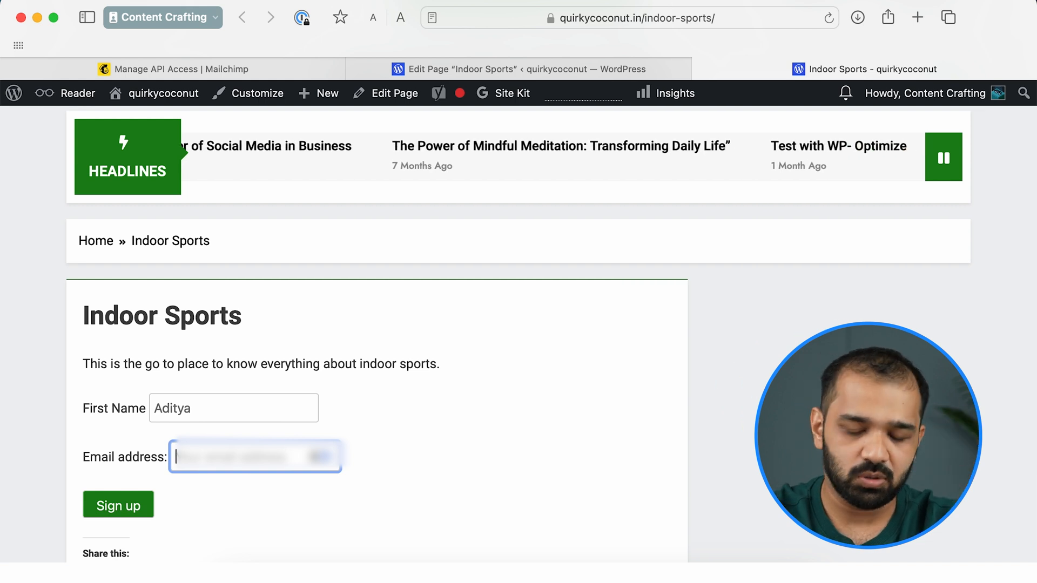
{"action": "left_click", "coordinate": [117, 505]}
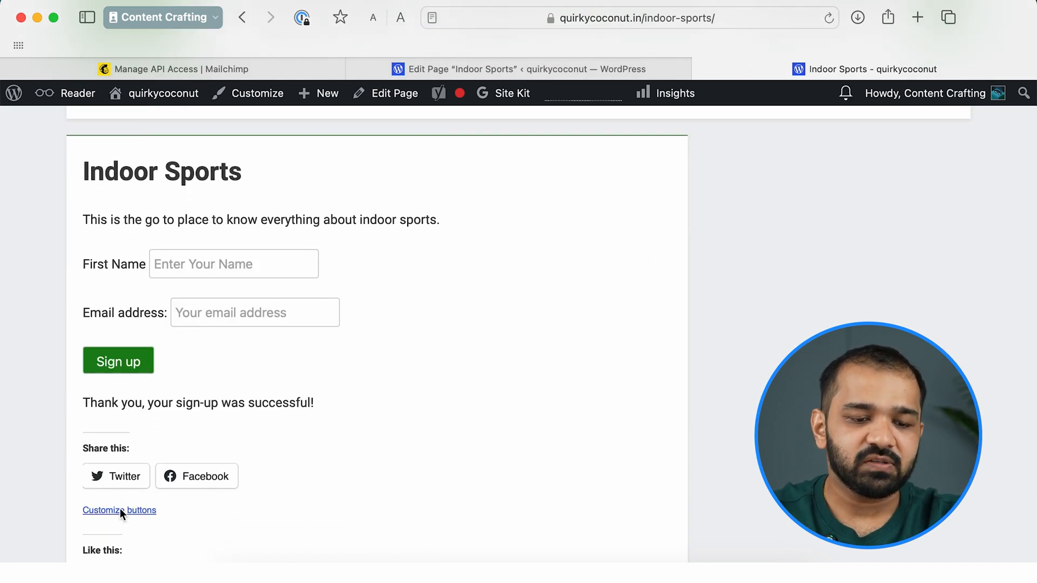
{"action": "left_click_drag", "start_coordinate": [83, 403], "coordinate": [304, 403]}
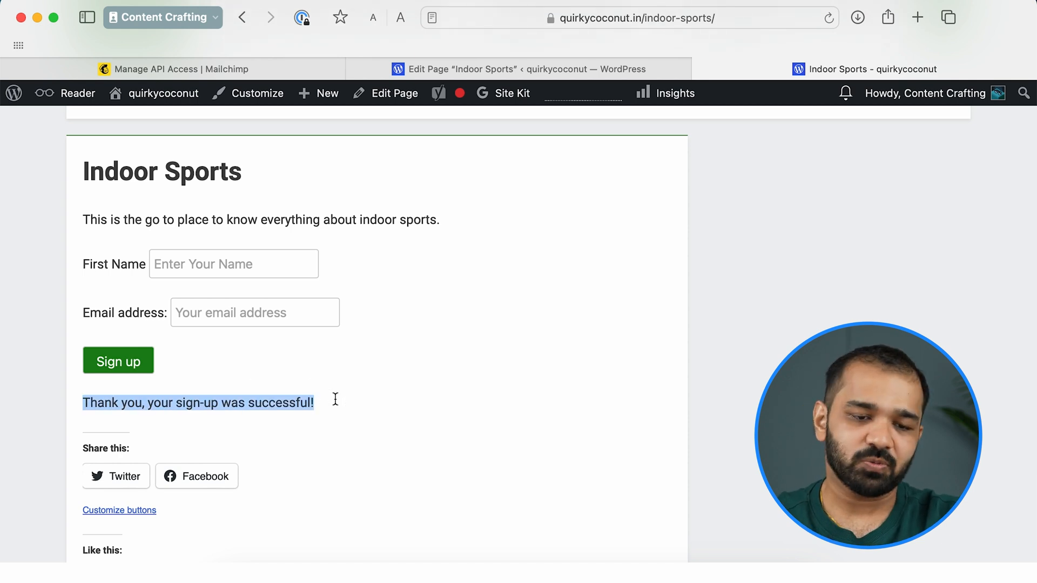
{"action": "left_click", "coordinate": [231, 68]}
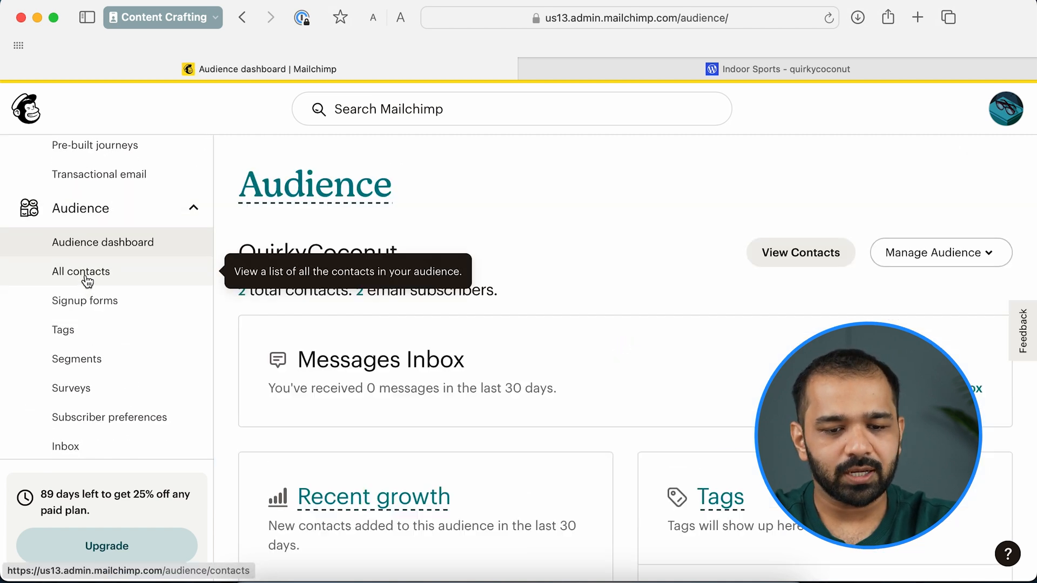
Step: Open Audience > All contacts in Mailchimp to find the new contact Aditya
{"action": "left_click", "coordinate": [80, 271]}
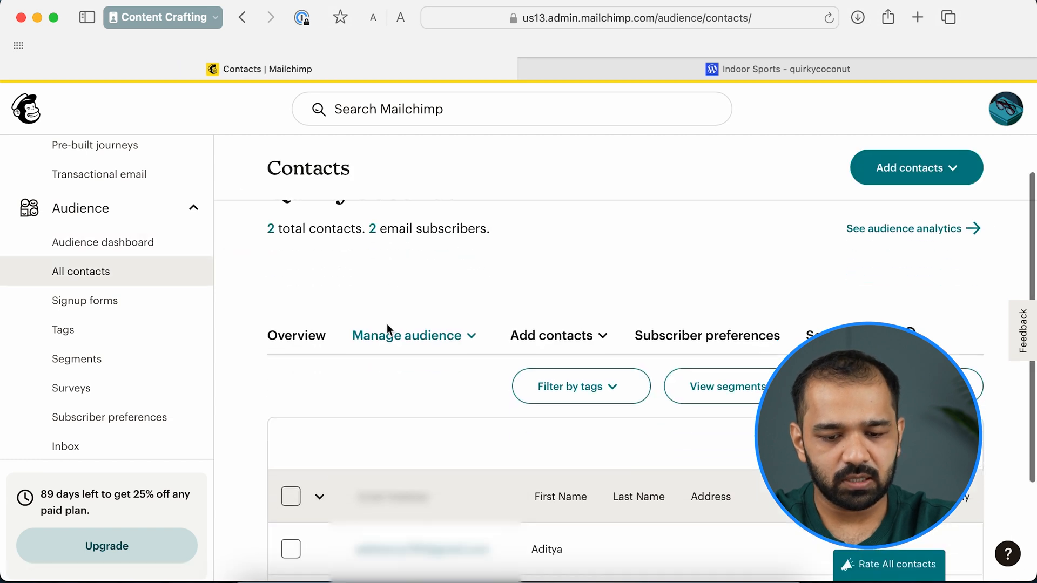